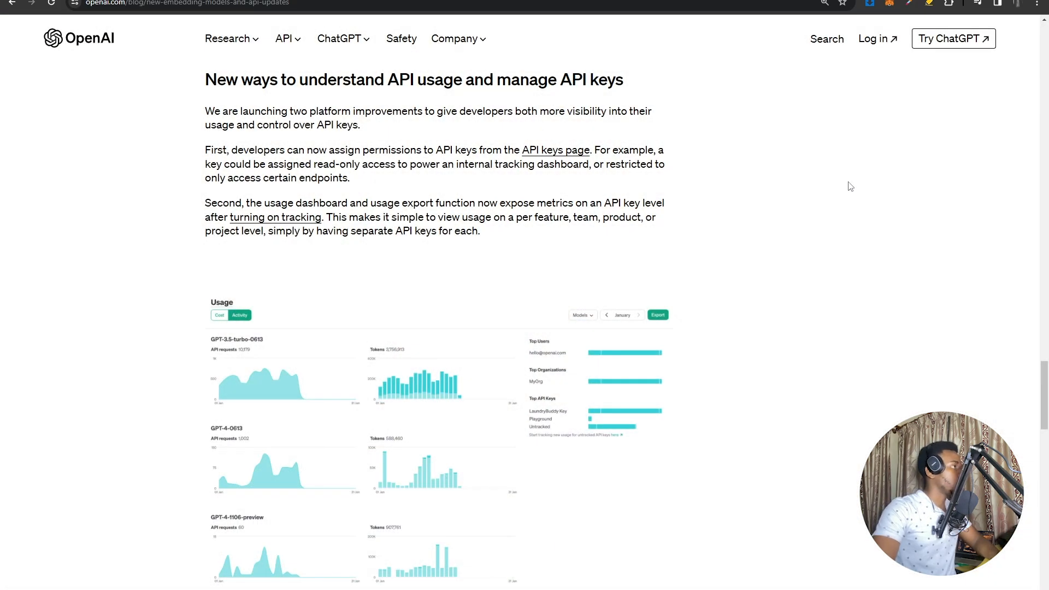
mouse_move(283, 136)
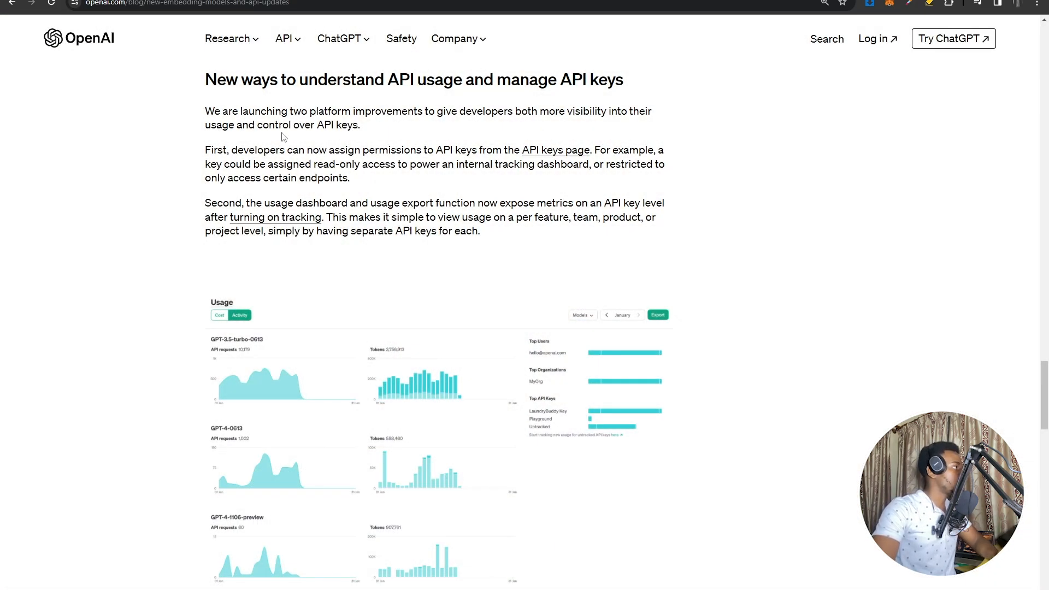
Highlight the sentence on assigning key permissions, then scroll to the usage dashboard illustration.
drag(205, 78, 415, 79)
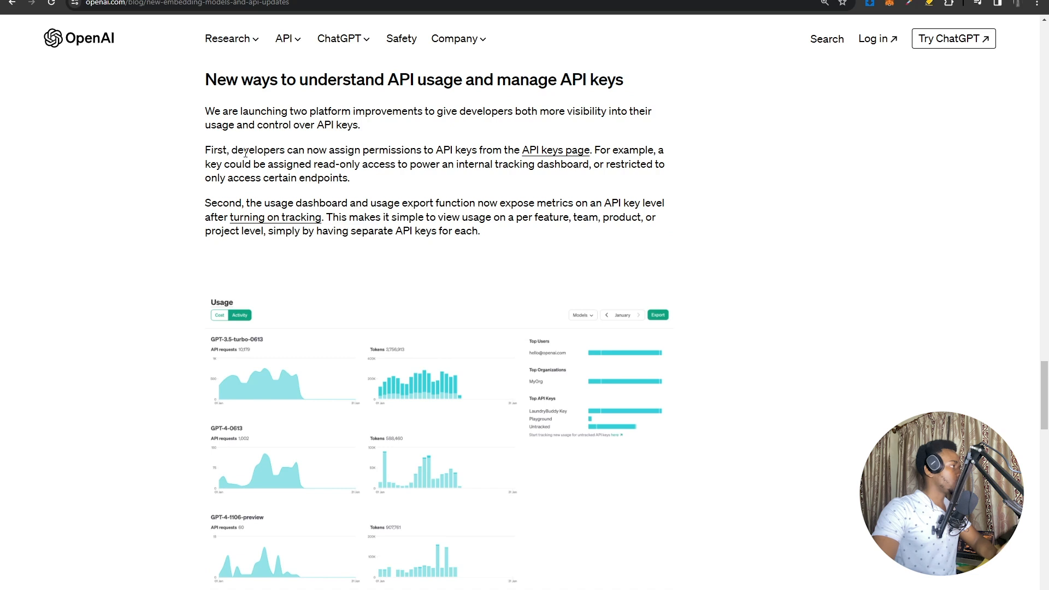
drag(242, 150, 450, 150)
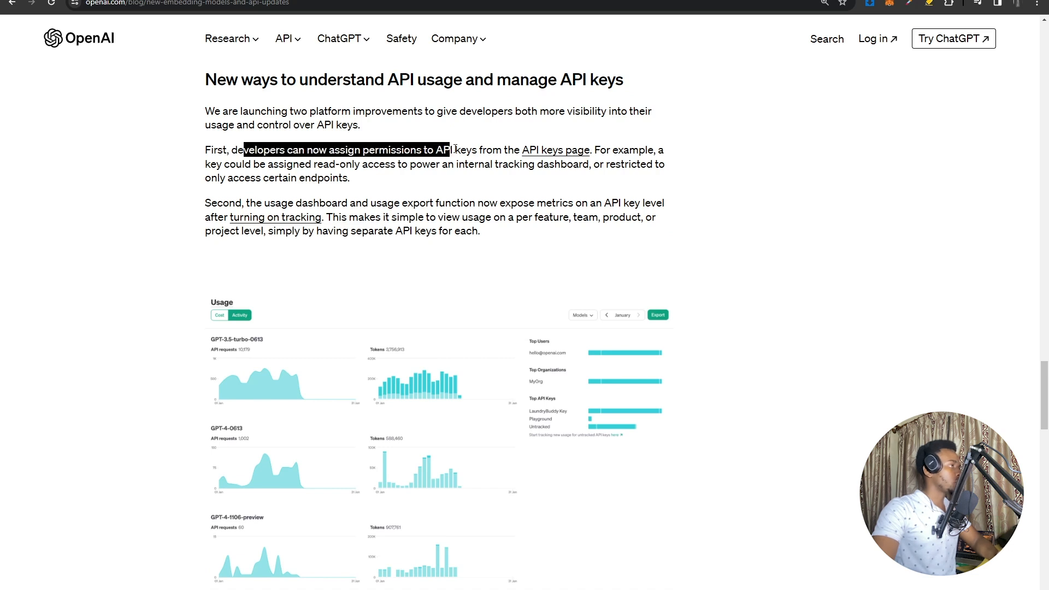
drag(450, 149, 638, 149)
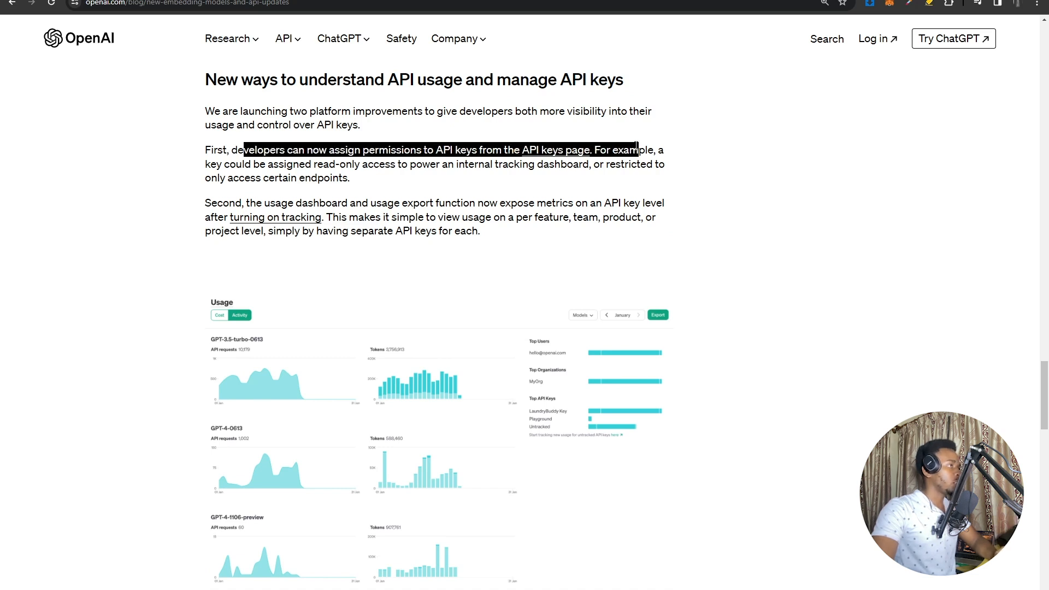
click(257, 177)
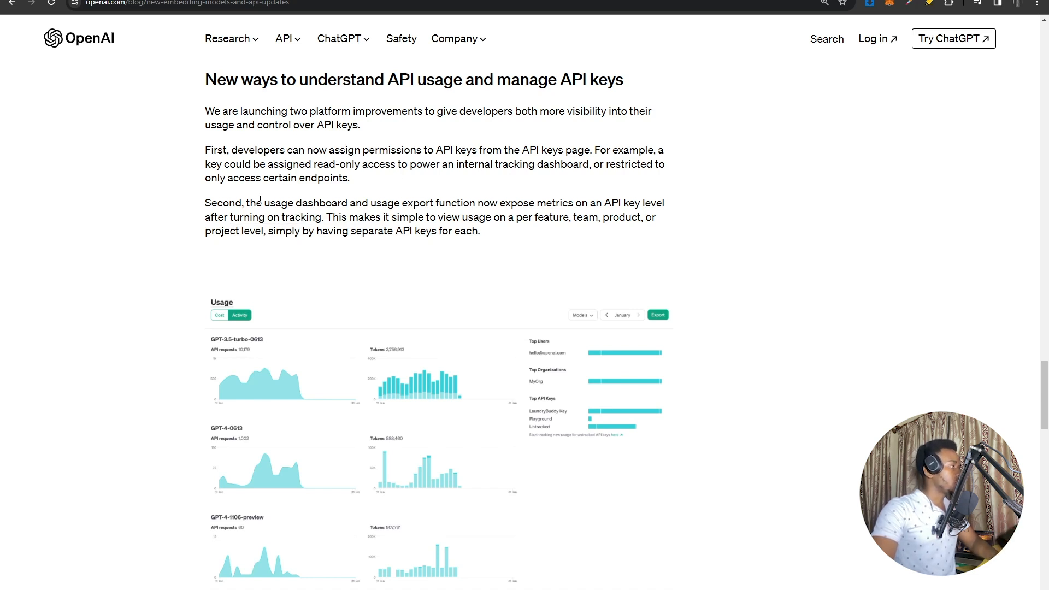
mouse_move(548, 200)
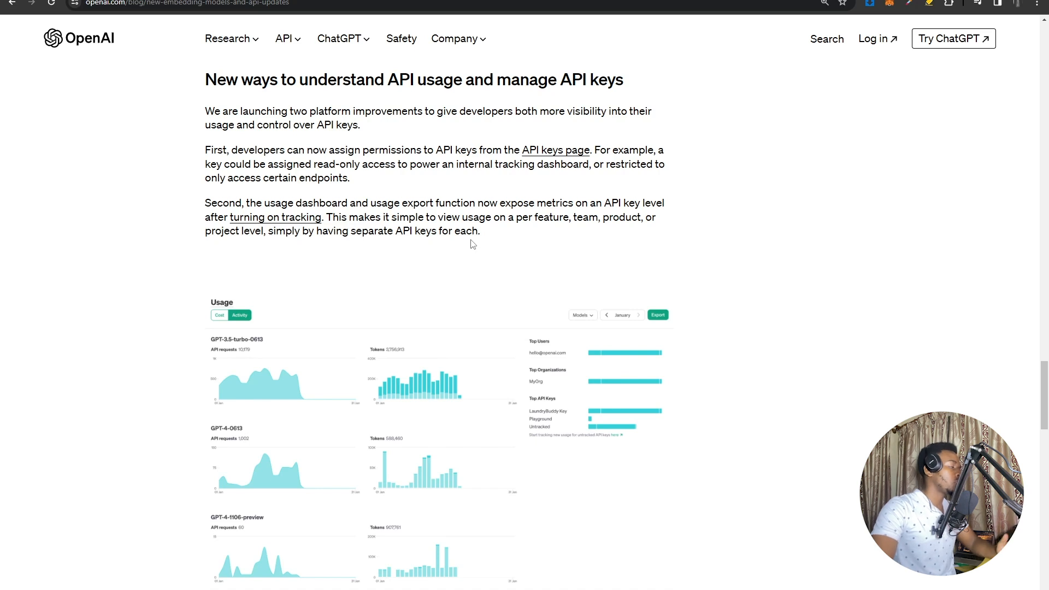
mouse_move(511, 261)
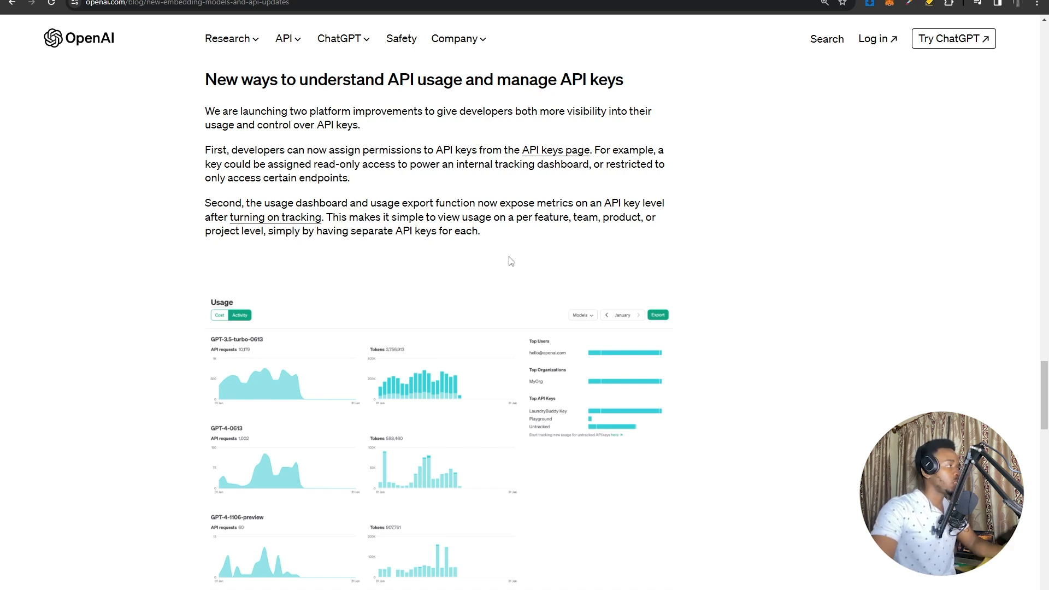
mouse_move(587, 234)
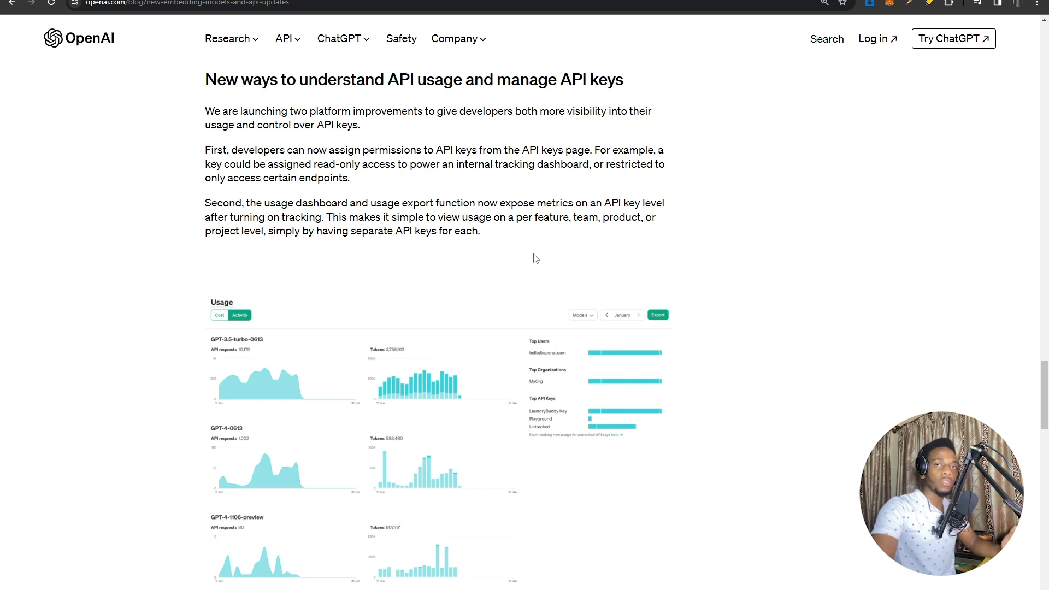
mouse_move(750, 303)
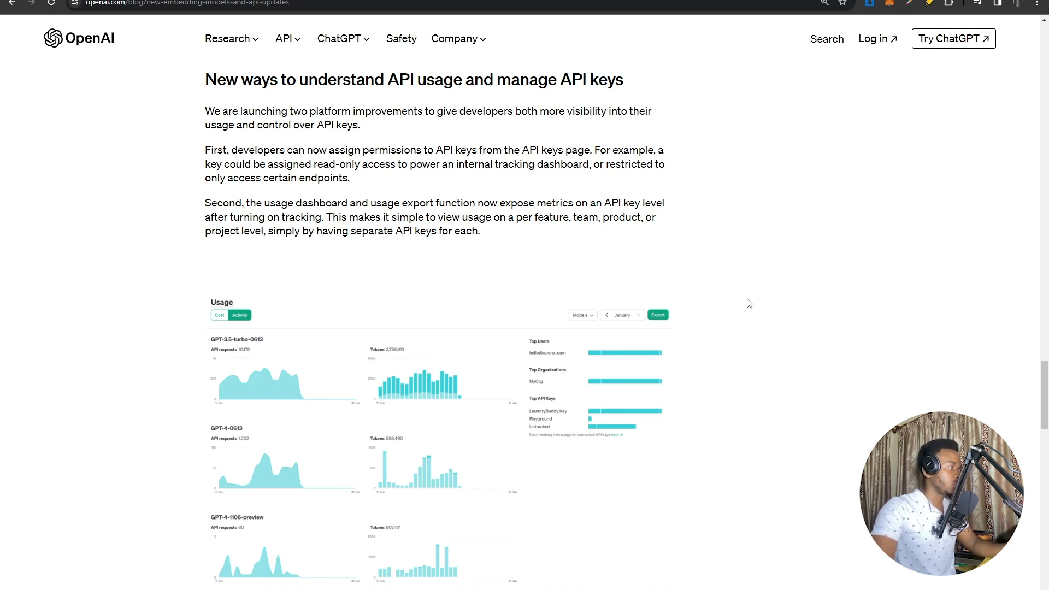
scroll(down, 3)
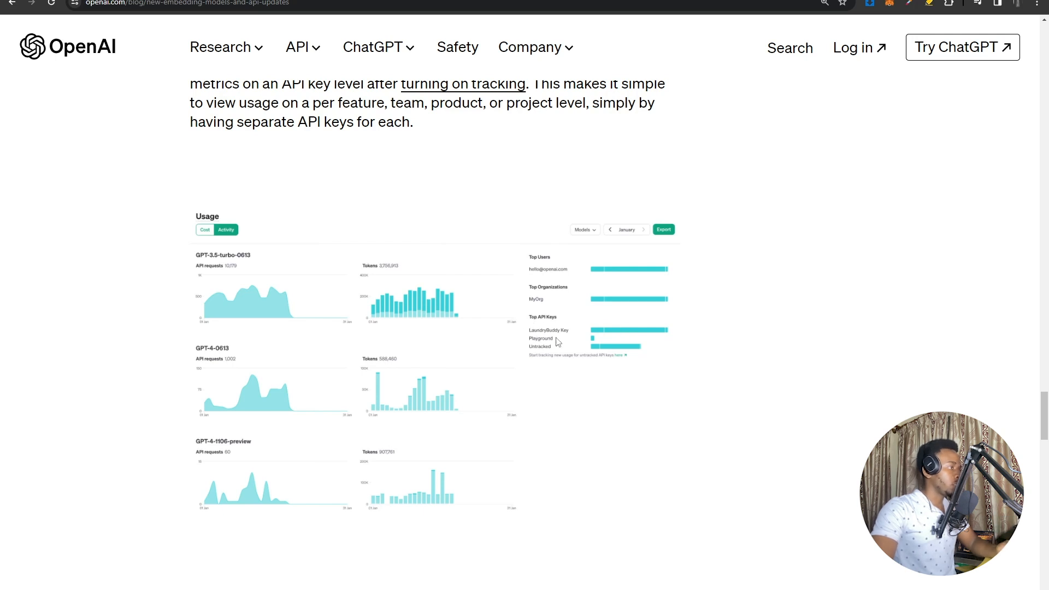
mouse_move(554, 352)
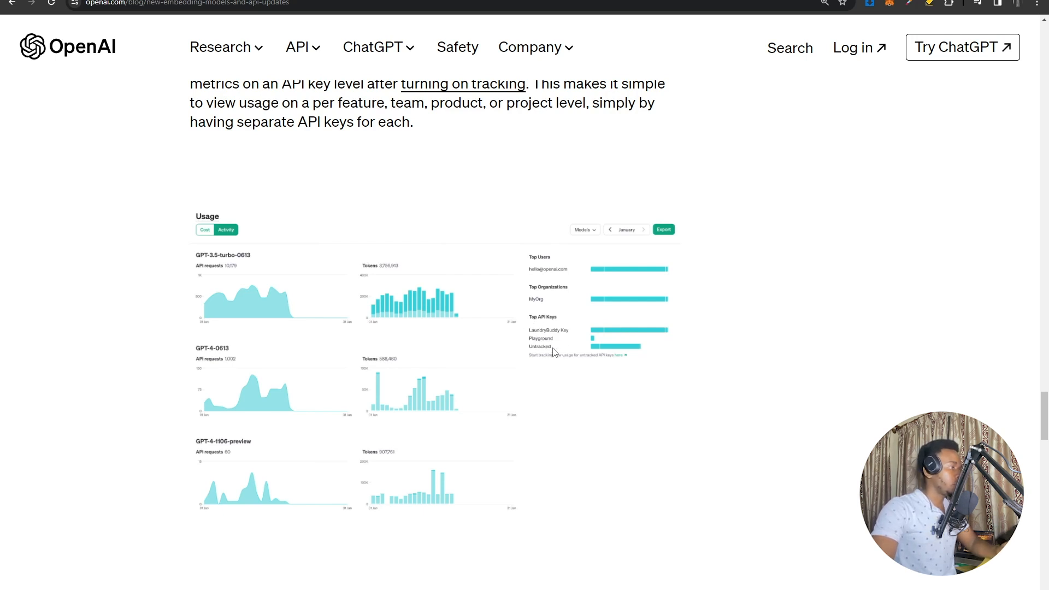
mouse_move(524, 345)
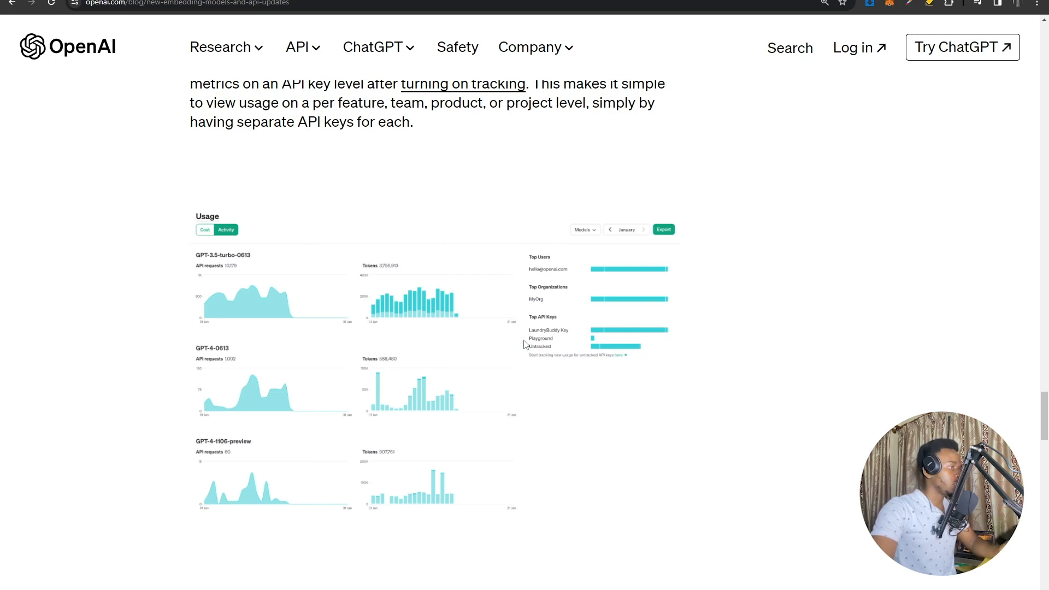
mouse_move(555, 334)
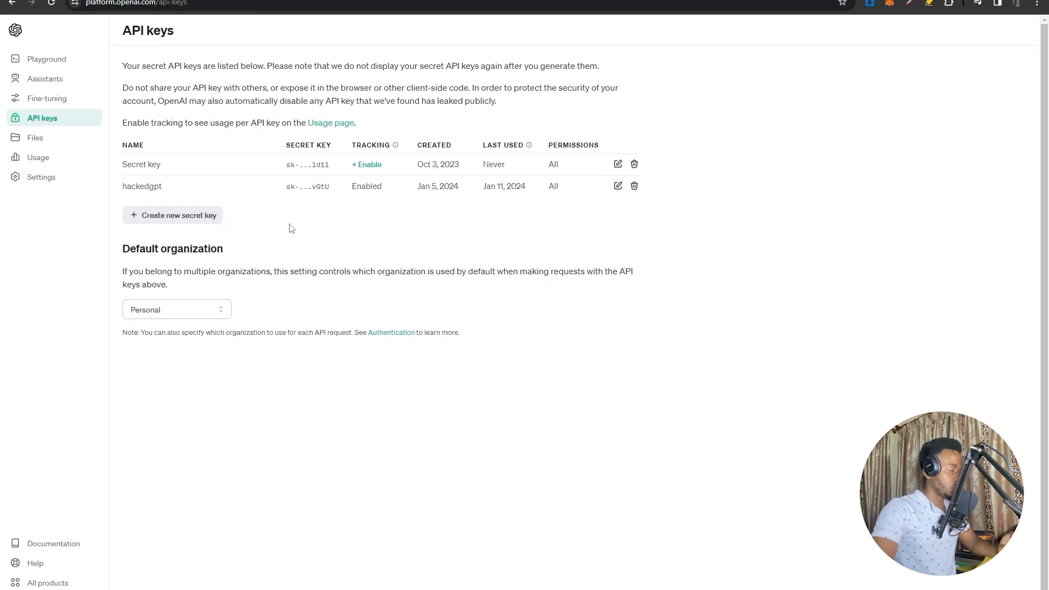
mouse_move(200, 219)
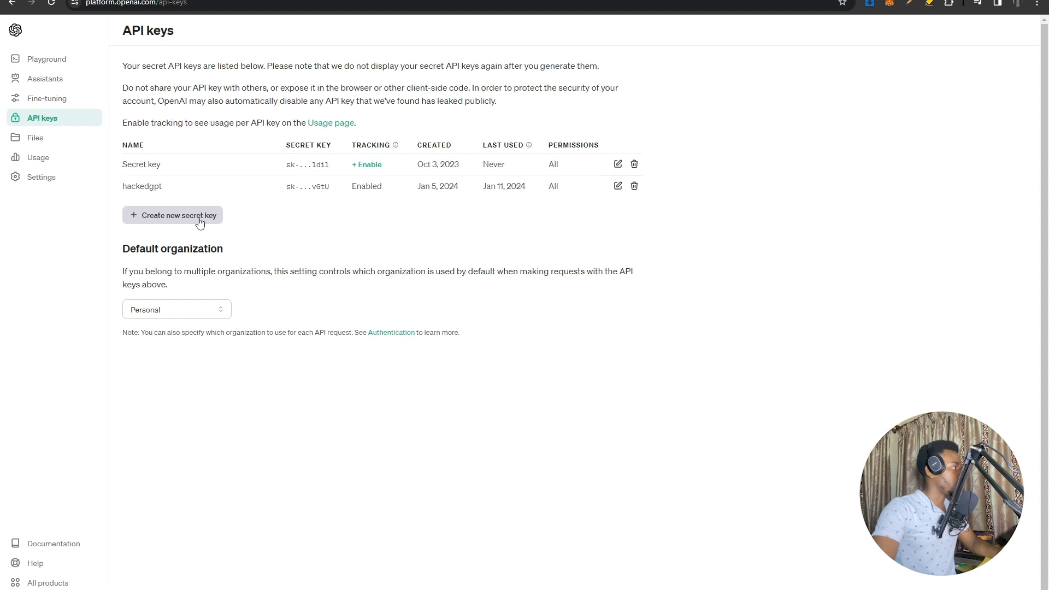
Create a secret key named 'name', testing Restricted model toggles before choosing All permissions.
click(172, 216)
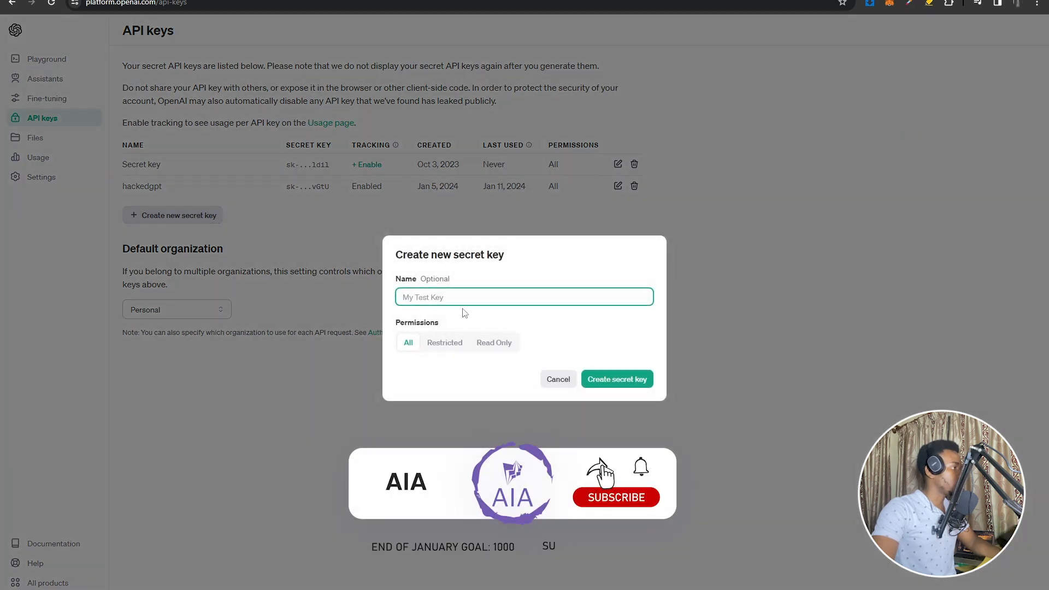
text(name)
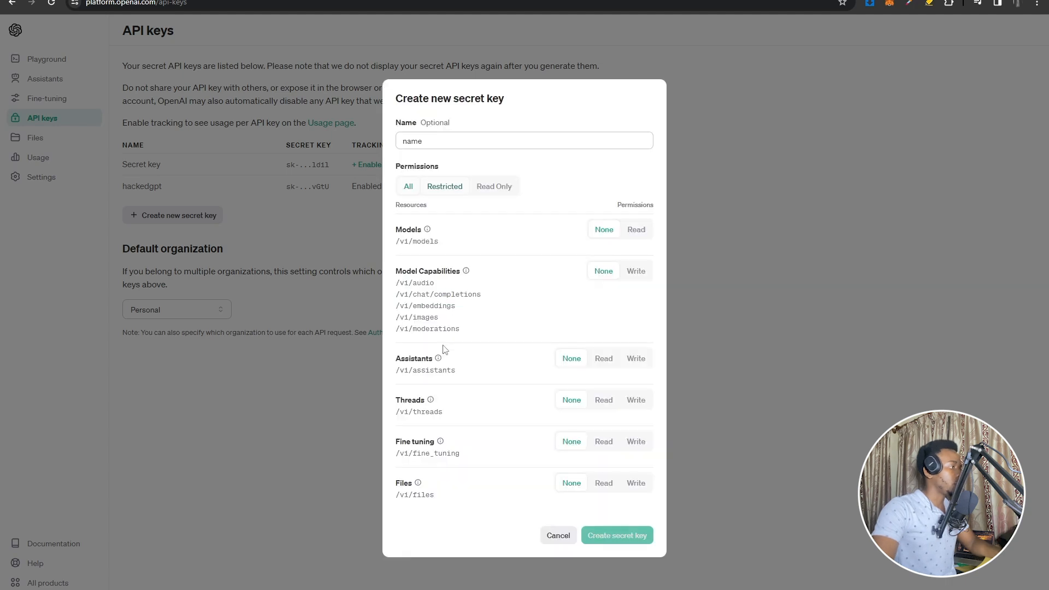
click(445, 185)
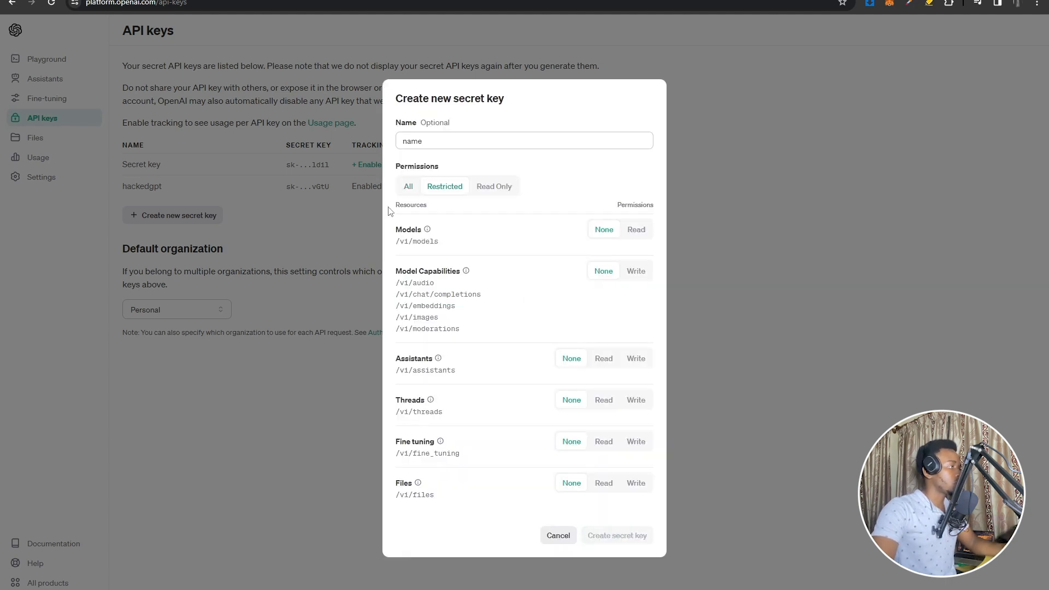
mouse_move(469, 401)
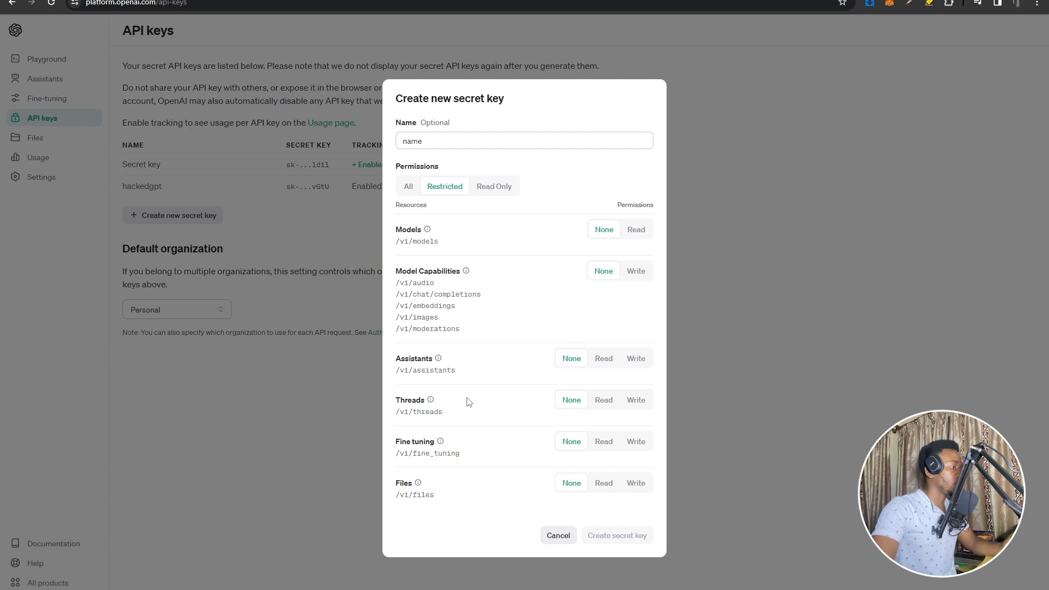
mouse_move(445, 228)
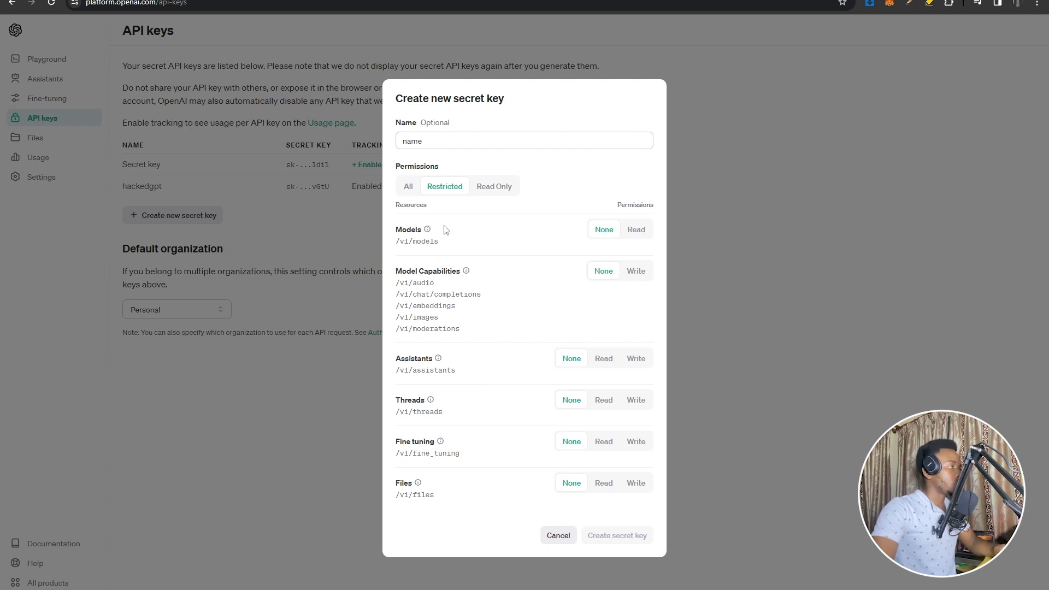
mouse_move(463, 252)
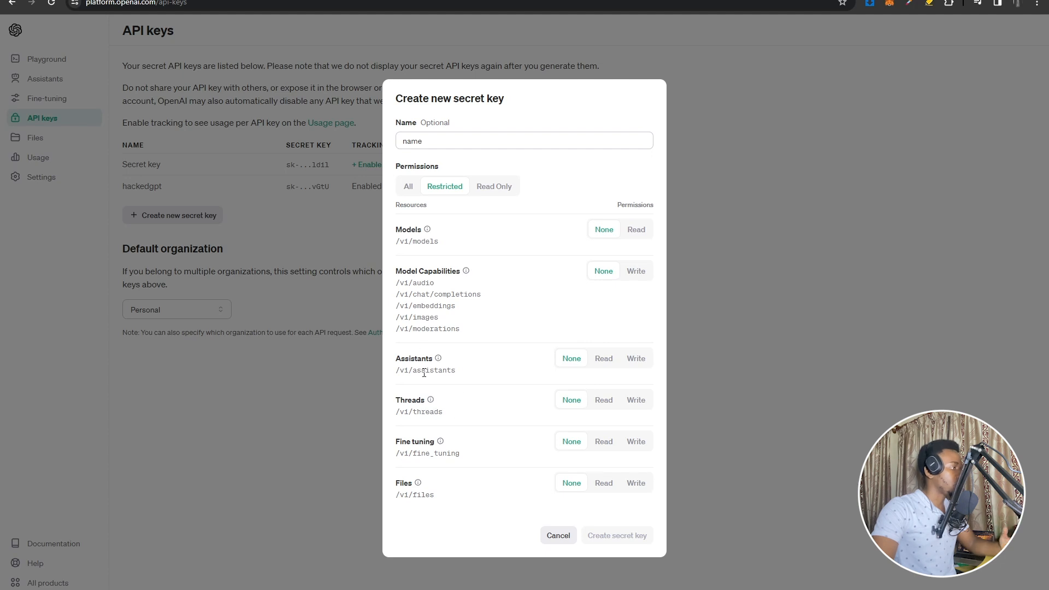
click(636, 229)
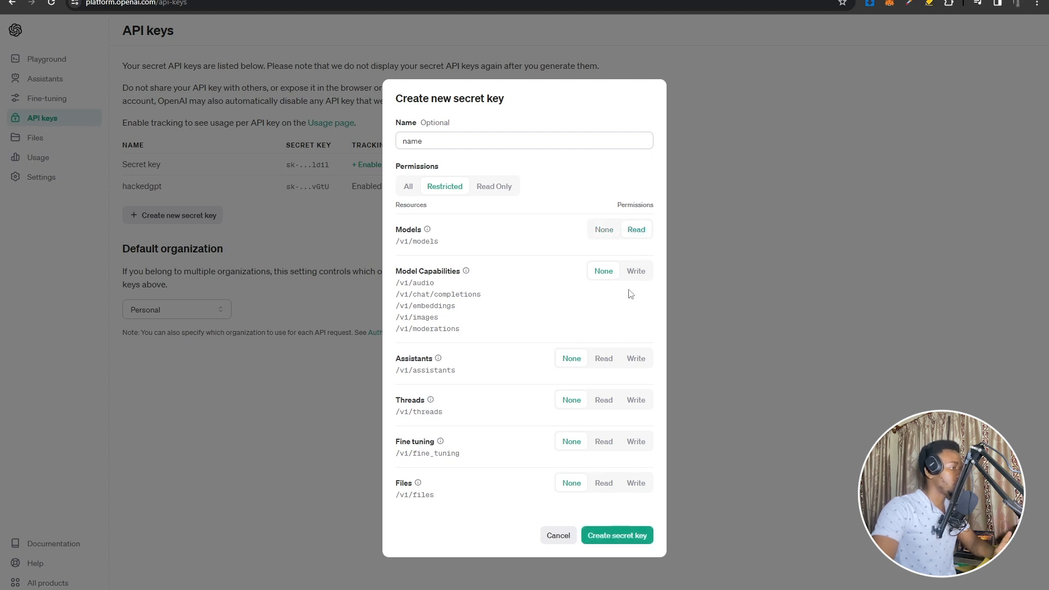
click(604, 229)
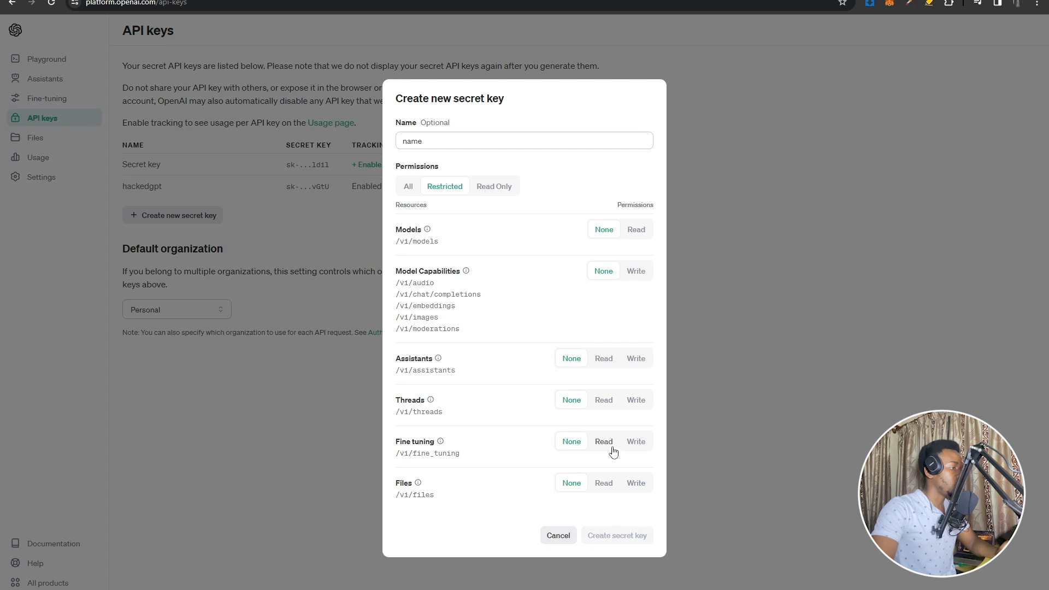
mouse_move(437, 200)
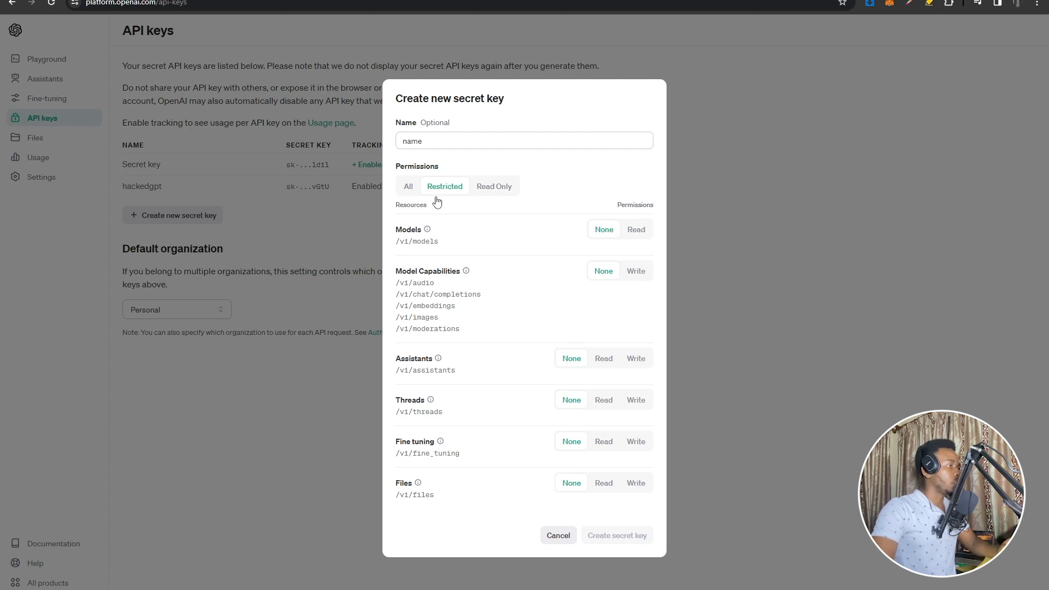
click(617, 535)
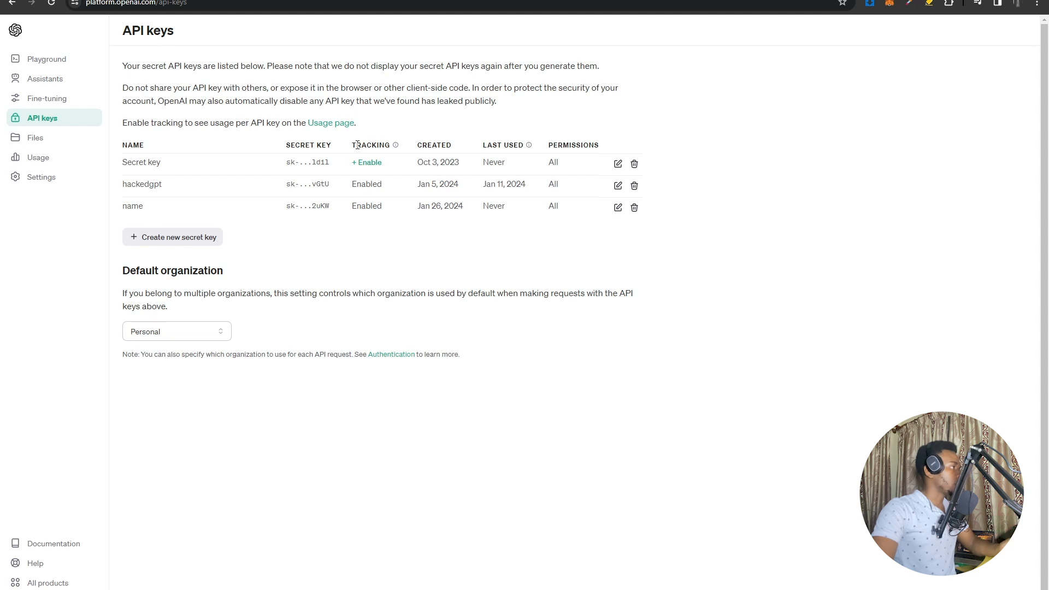
double_click(367, 205)
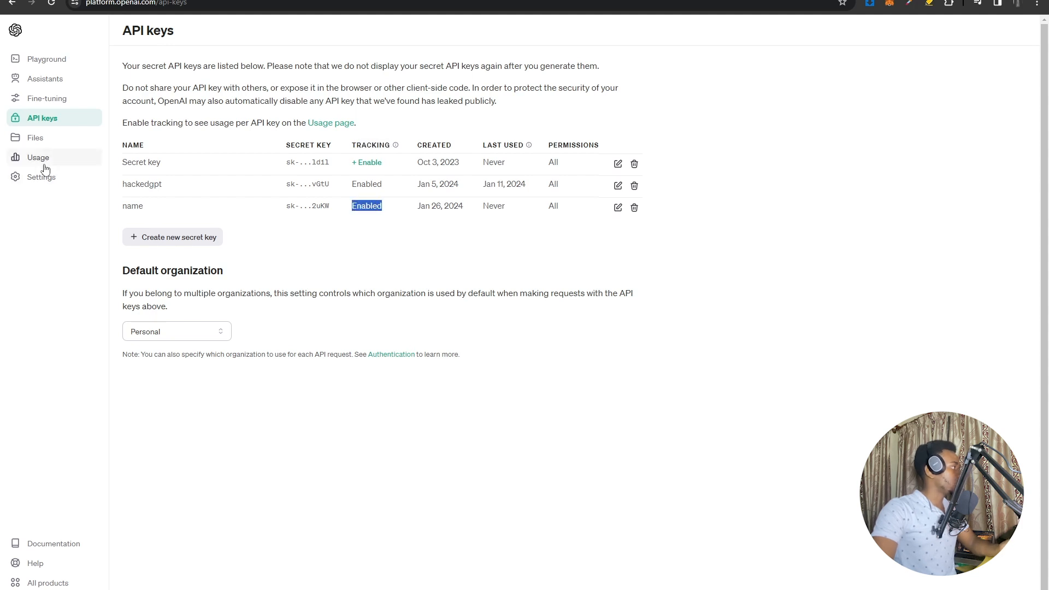
Switch Usage to the Activity view and scroll through per-model and top API key charts.
click(38, 157)
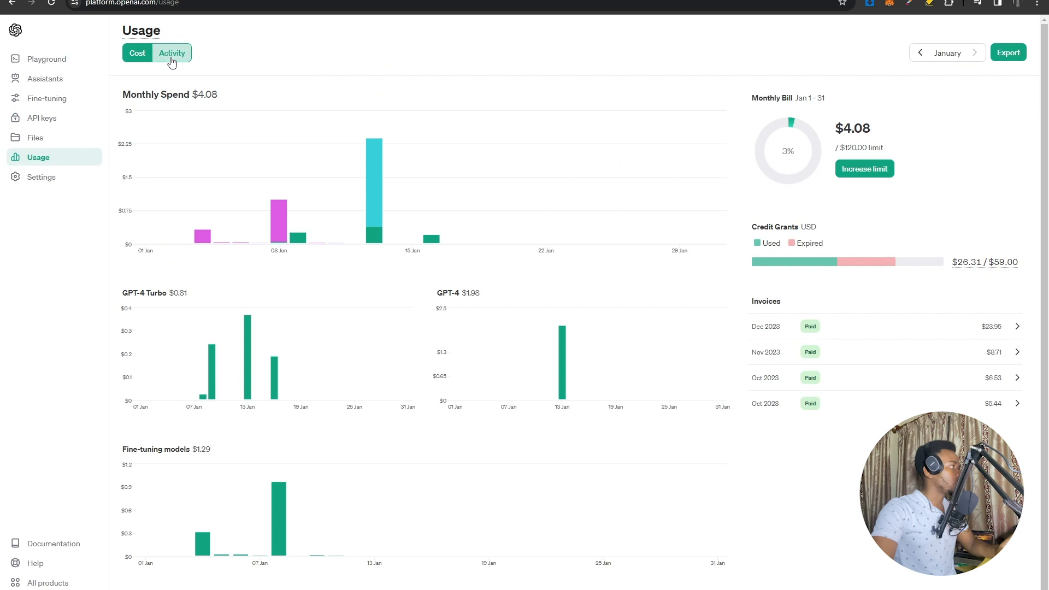
click(173, 52)
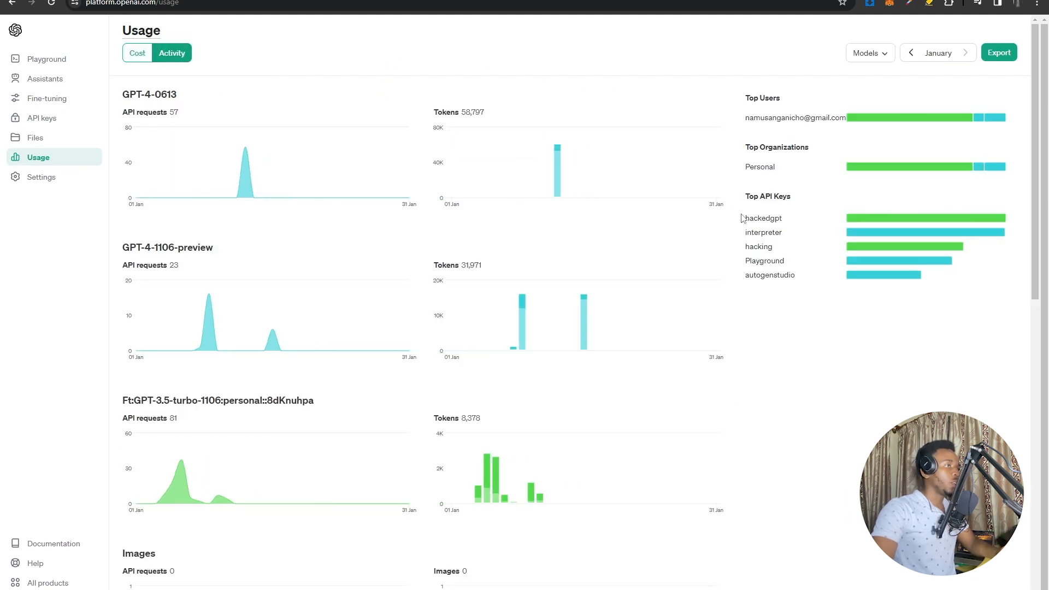
mouse_move(920, 331)
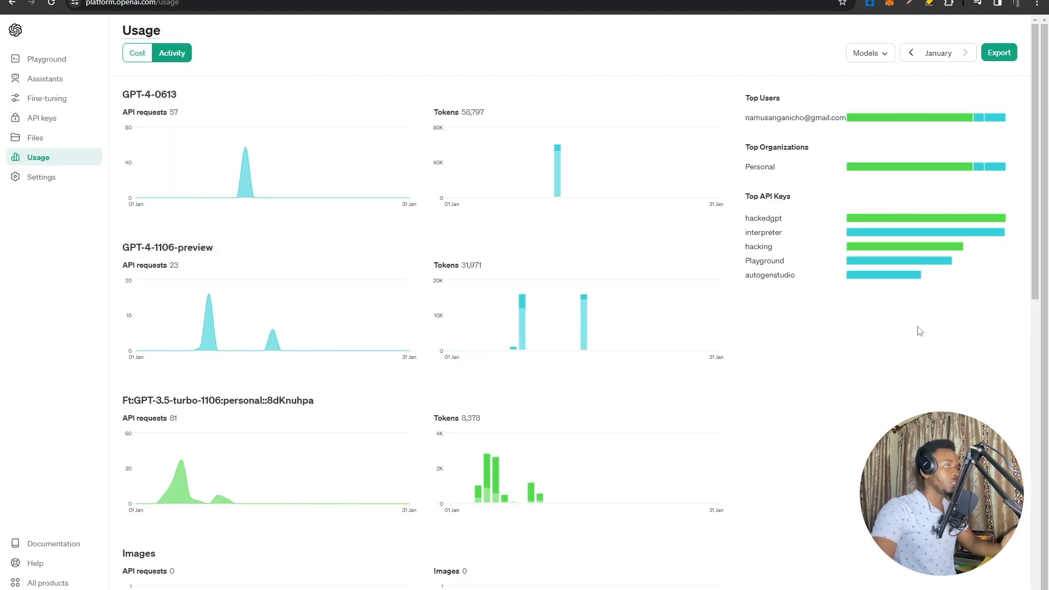
scroll(down, 3)
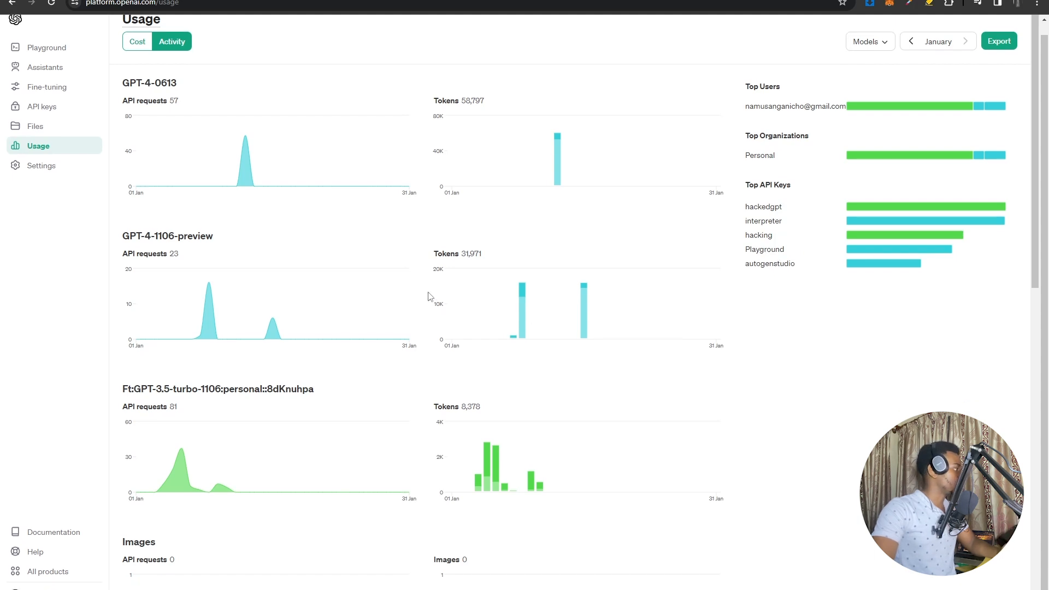
scroll(down, 3)
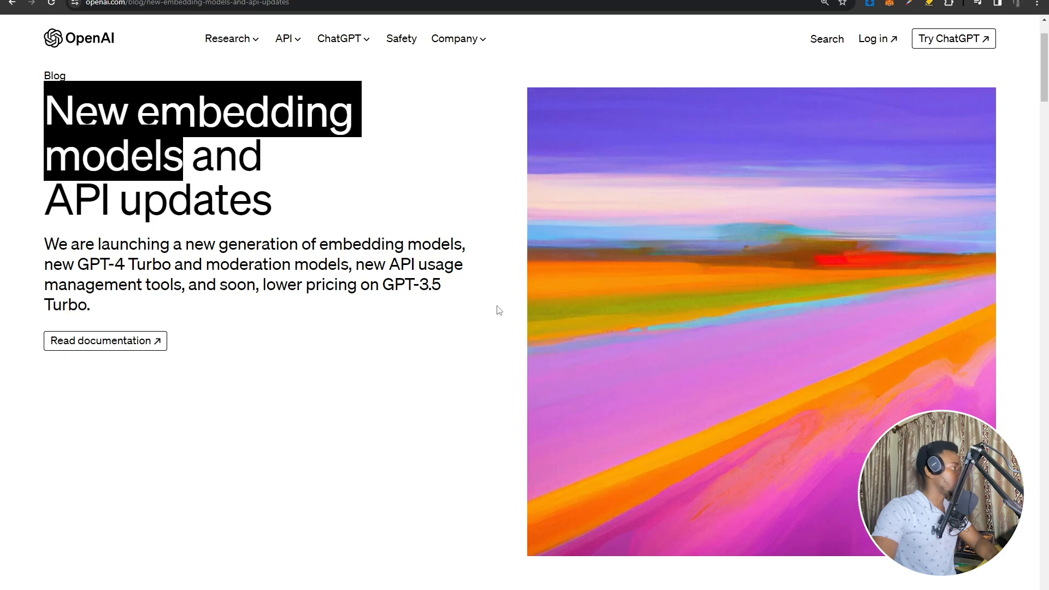
Scroll to the 'New embedding models with lower pricing' section and its text-to-vector diagram.
scroll(down, 3)
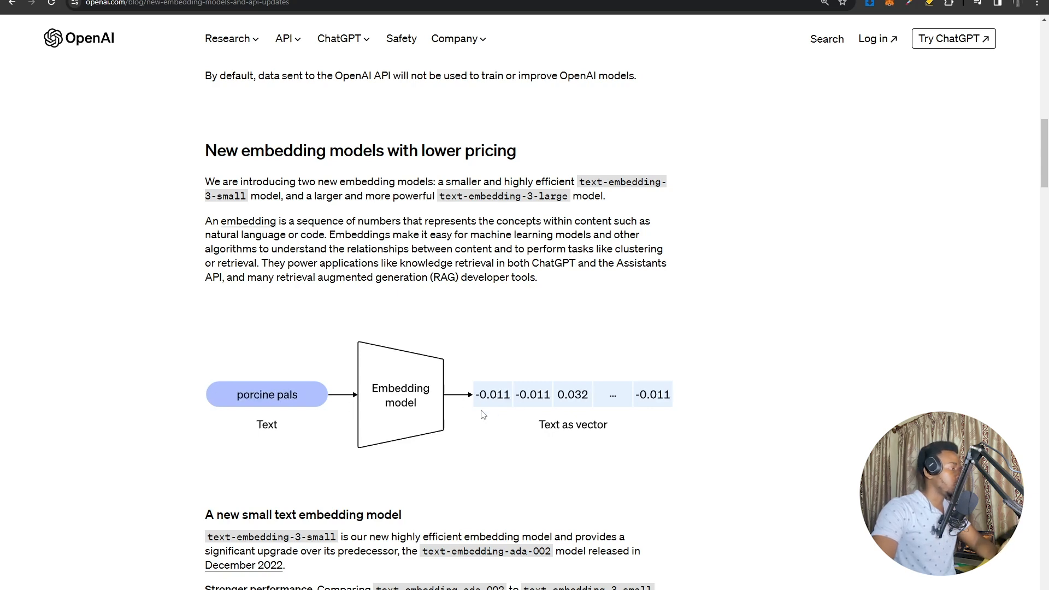
scroll(down, 3)
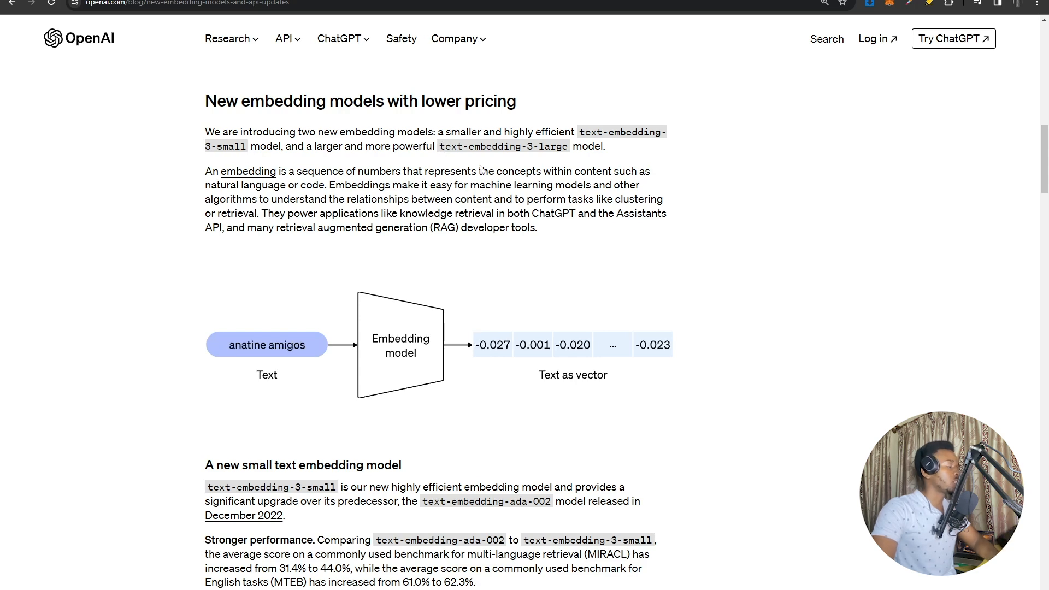
scroll(down, 3)
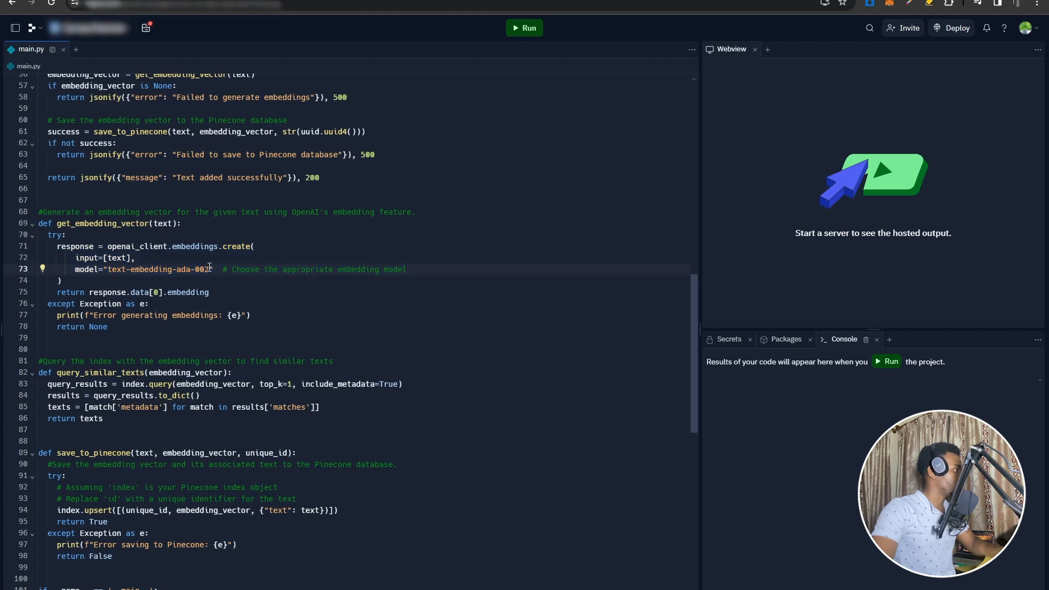
Retype the get_embedding_vector model string, moving it to text-embedding-3-large.
text(text-embedding-3-small)
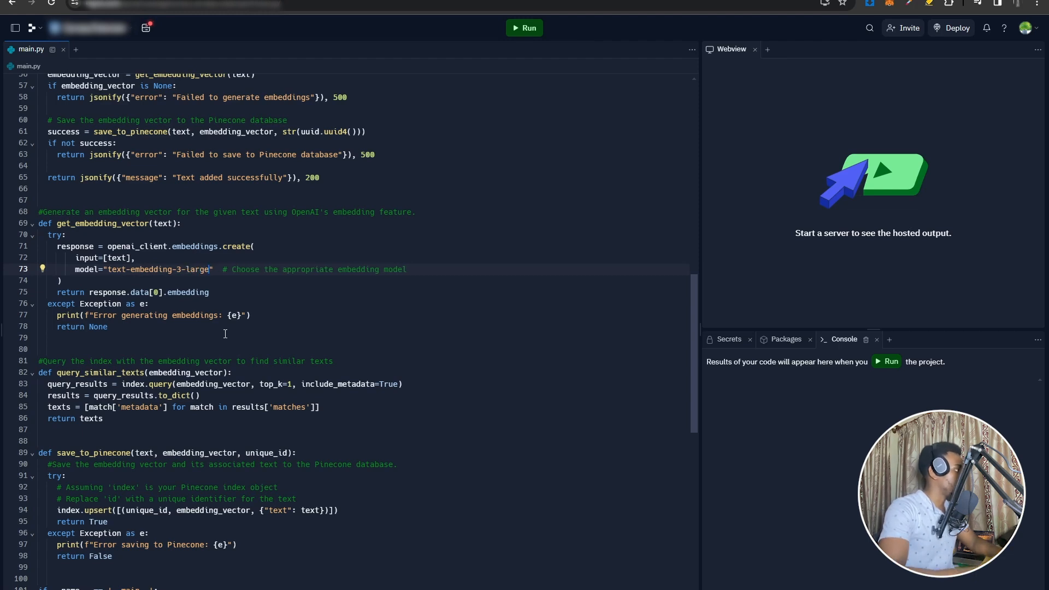
text(text-embedding-ada-002)
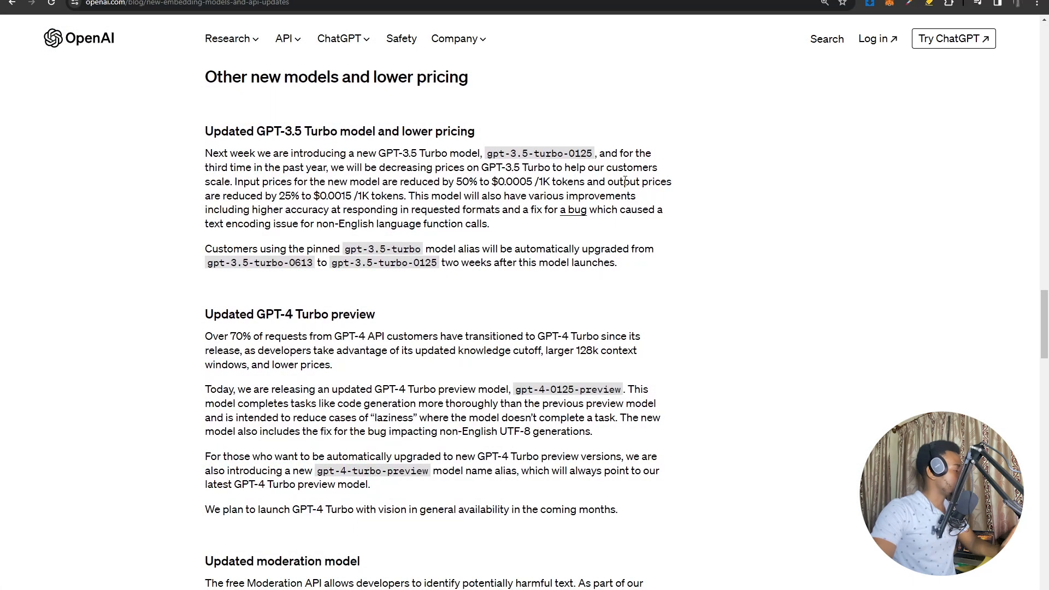
mouse_move(285, 332)
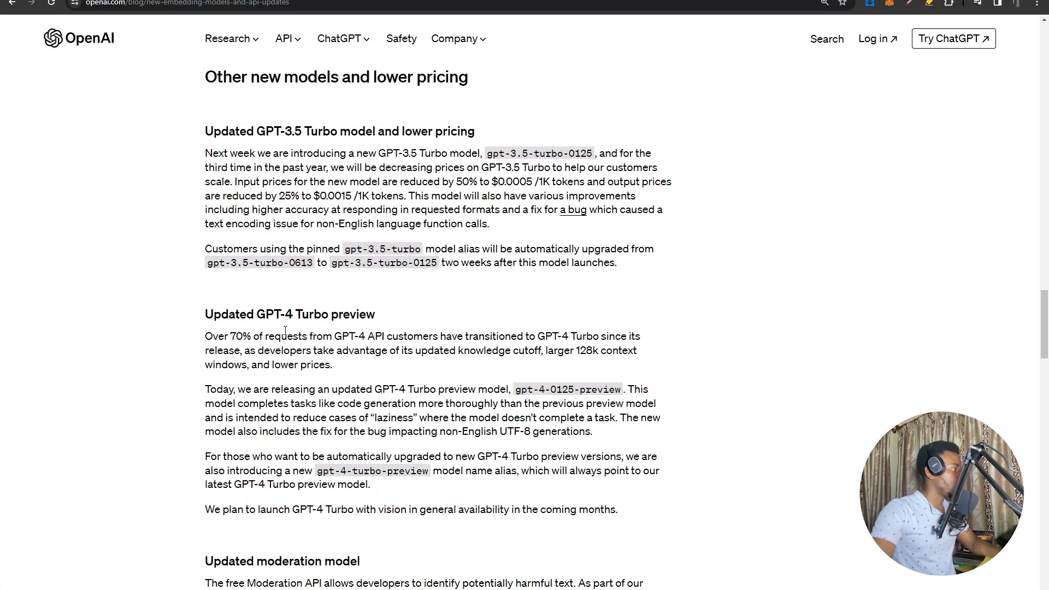
Highlight the GPT-4 request share claim and updated knowledge cutoff phrase.
scroll(down, 3)
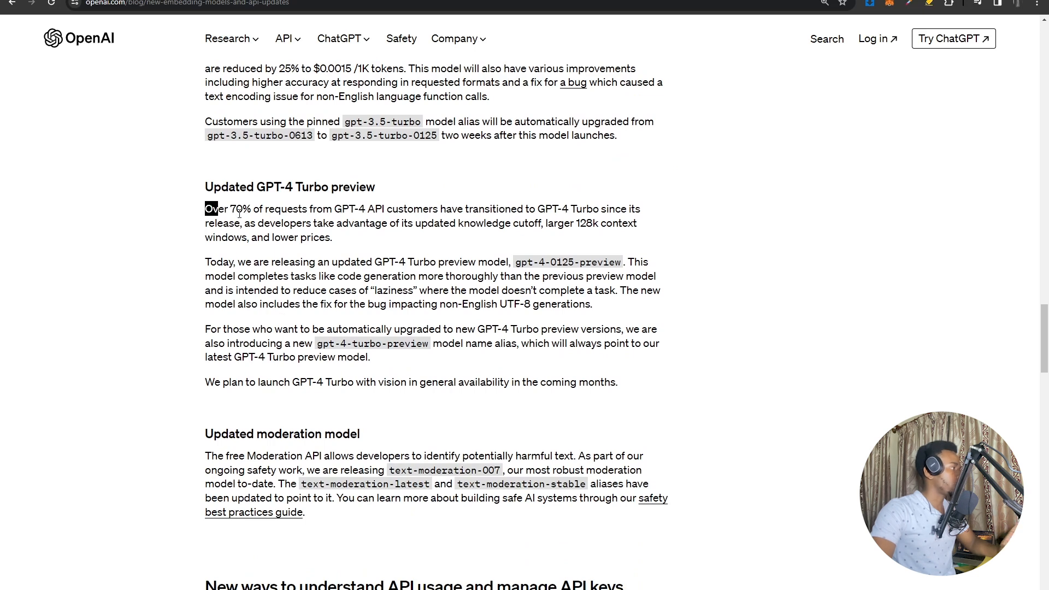
drag(209, 209, 367, 208)
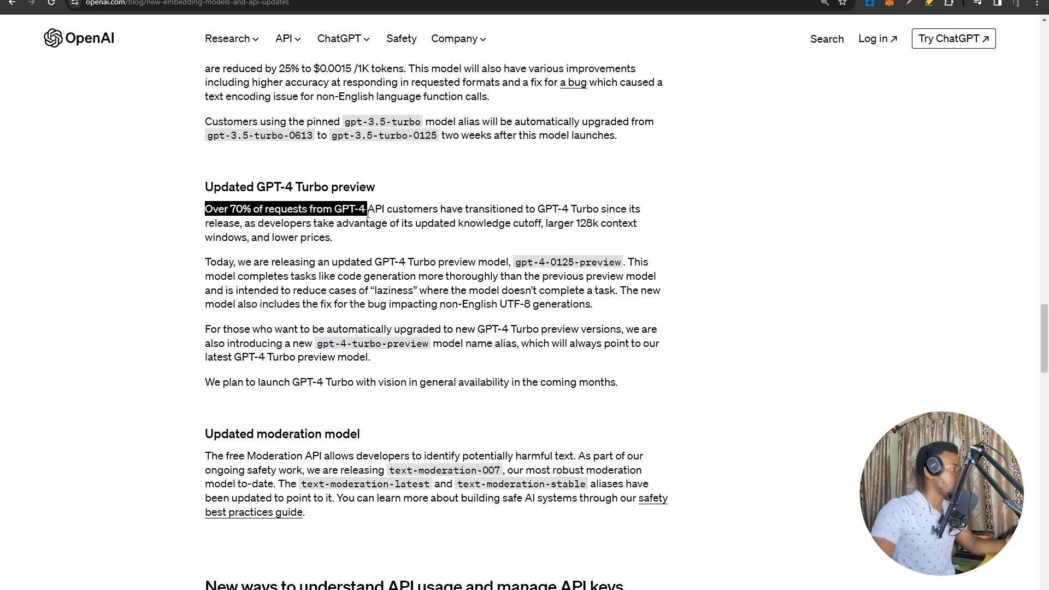
drag(367, 208, 527, 208)
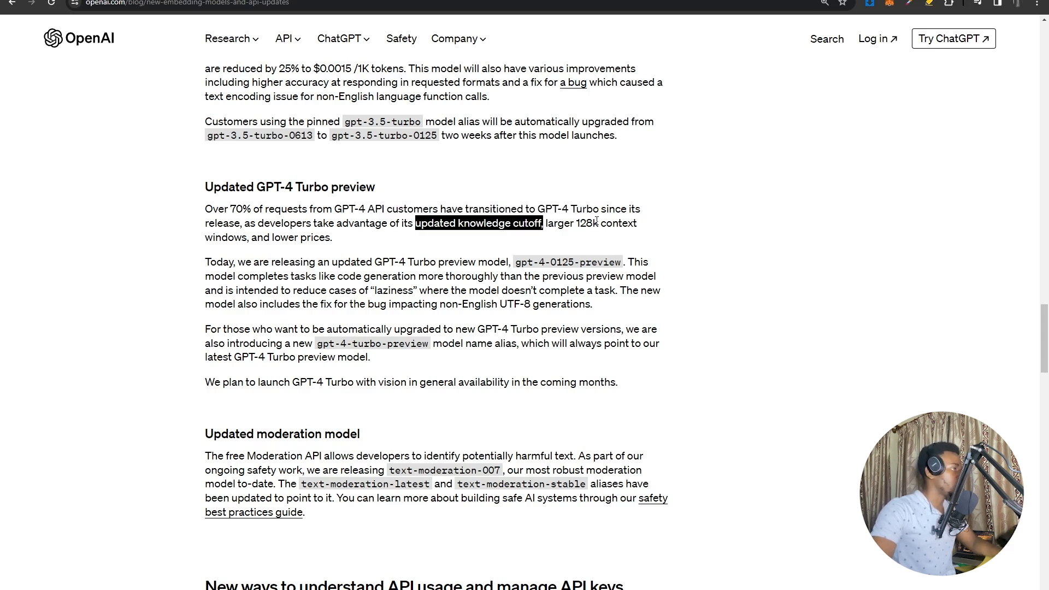
click(558, 237)
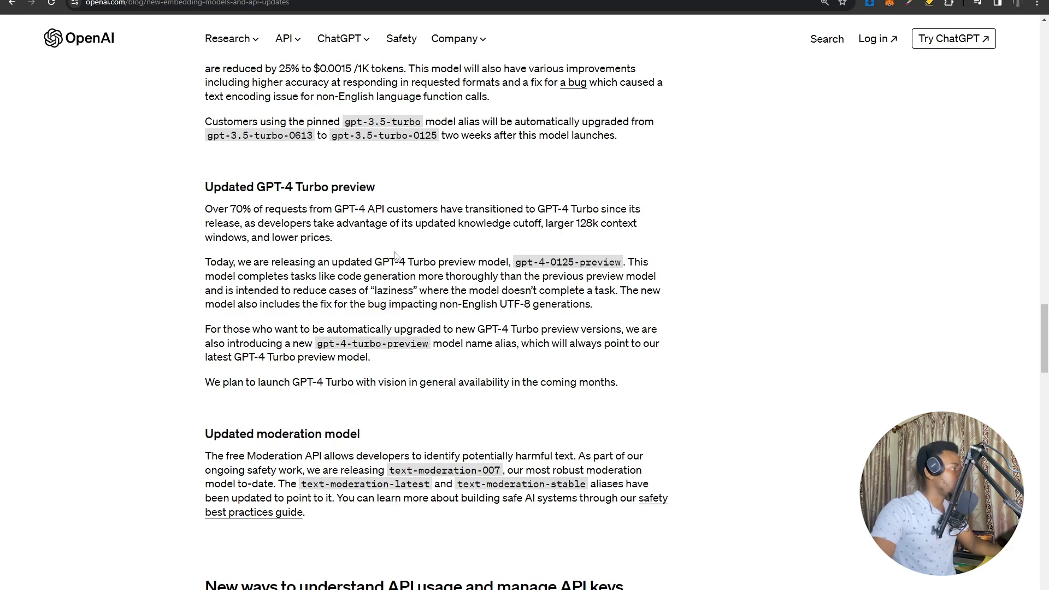
Highlight the laziness-reduction sentence and GPT-4 Turbo with vision plan, then scroll on.
drag(333, 262, 433, 261)
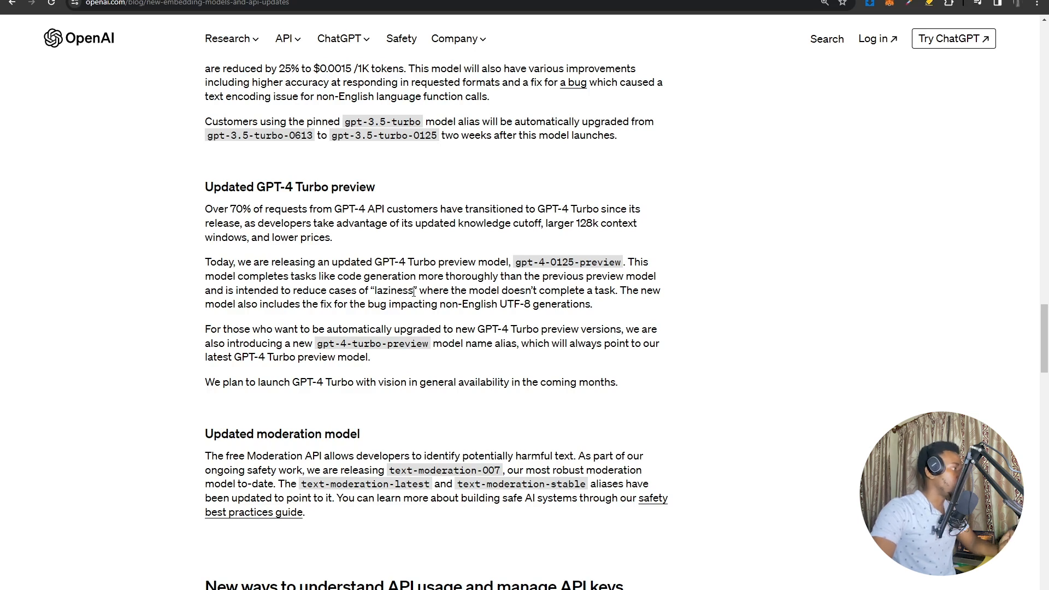
drag(205, 275, 416, 289)
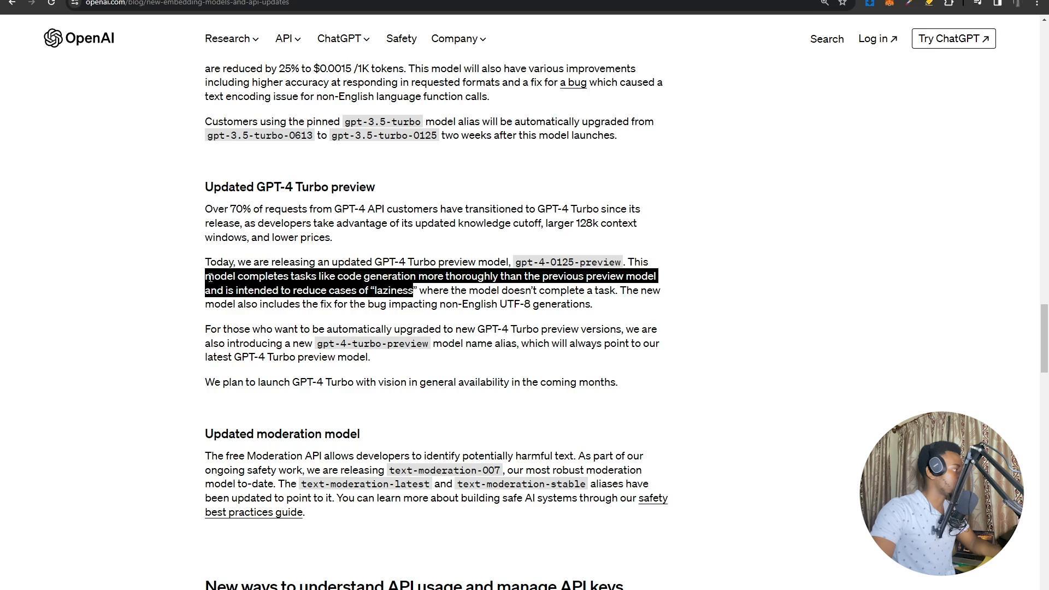
click(404, 296)
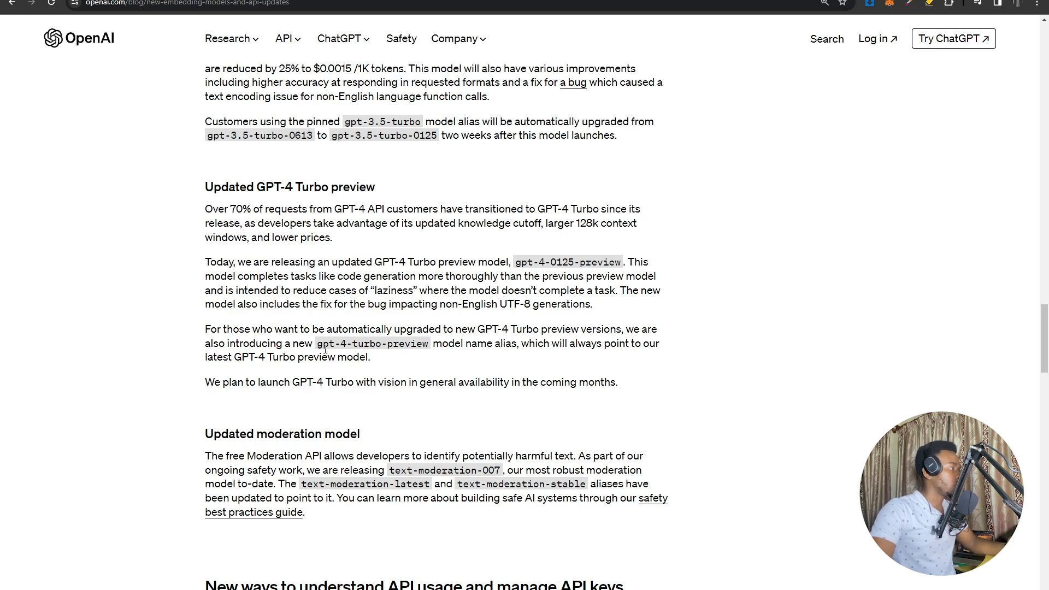
mouse_move(311, 343)
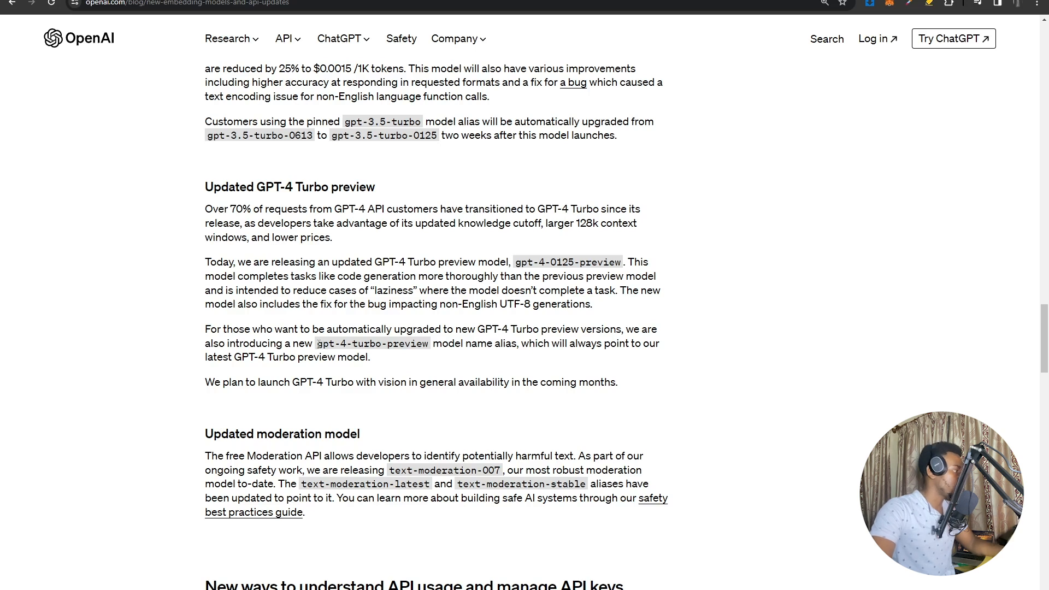
drag(316, 343, 405, 344)
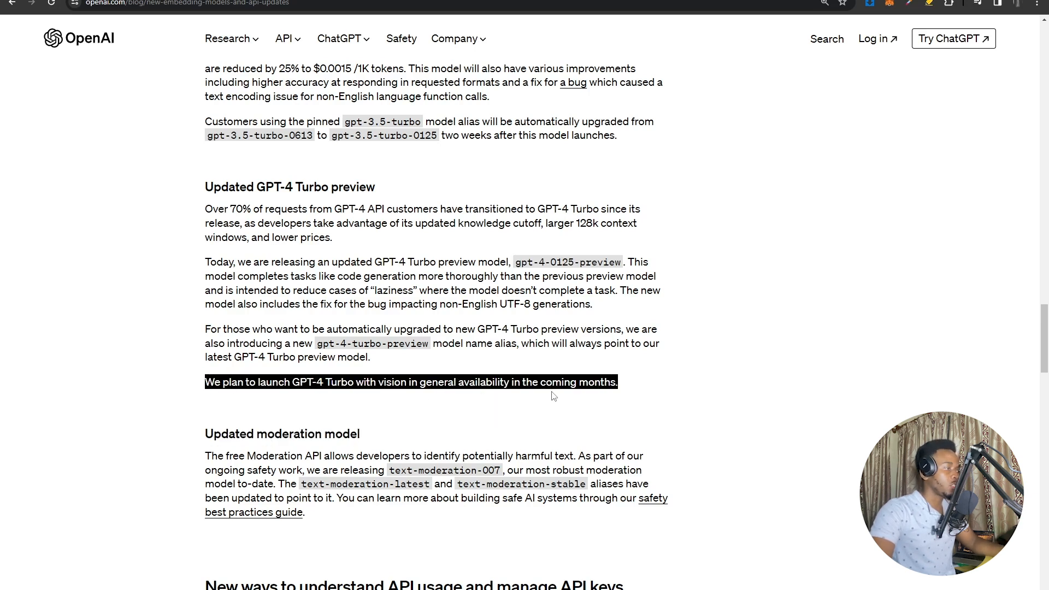
scroll(down, 3)
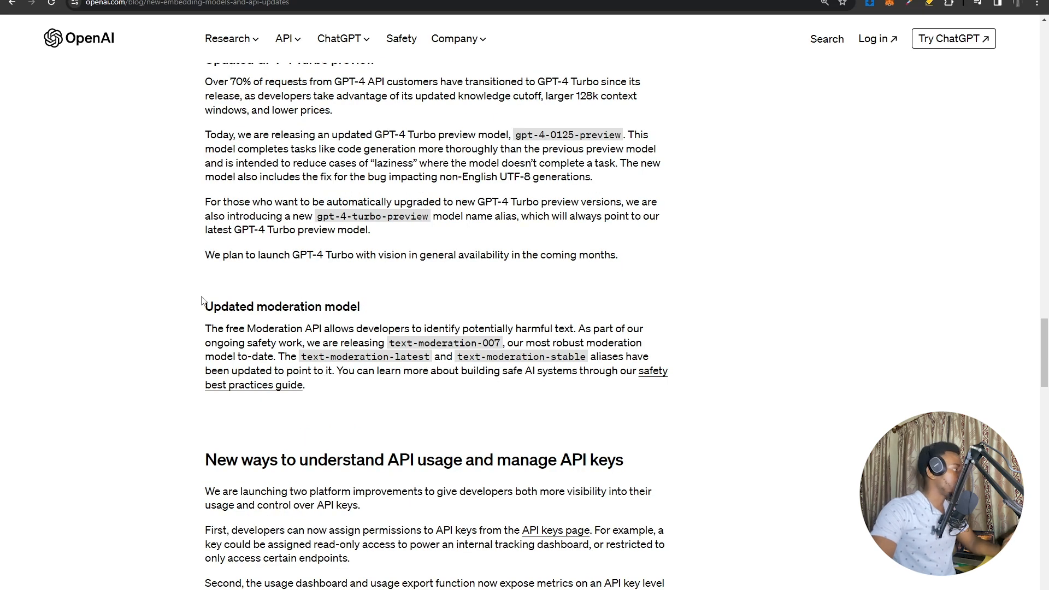
Highlight the moderation paragraph opening and text-moderation-latest alias, then scroll back up.
double_click(282, 306)
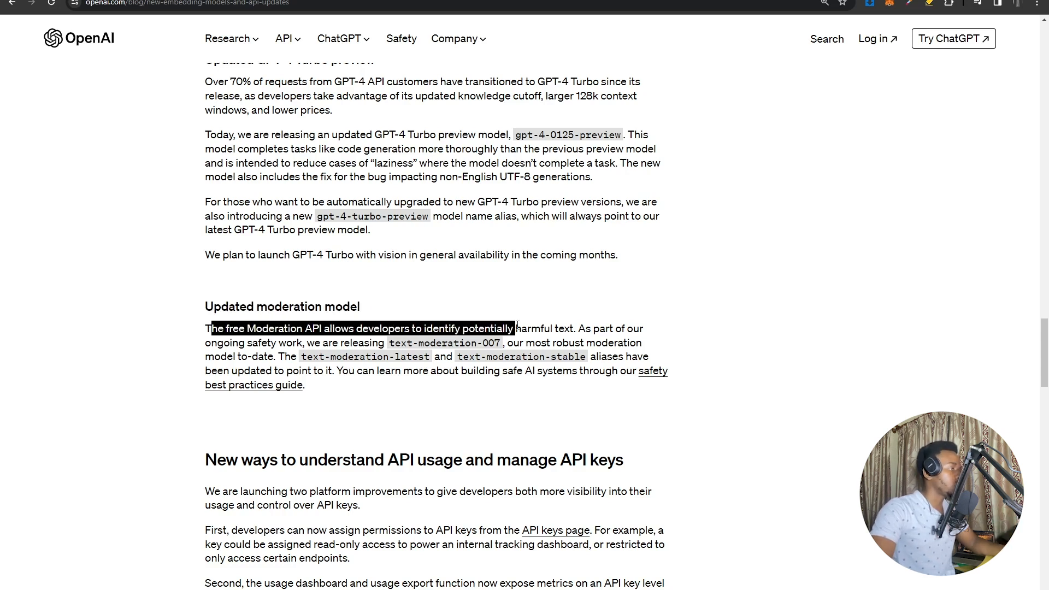
click(408, 344)
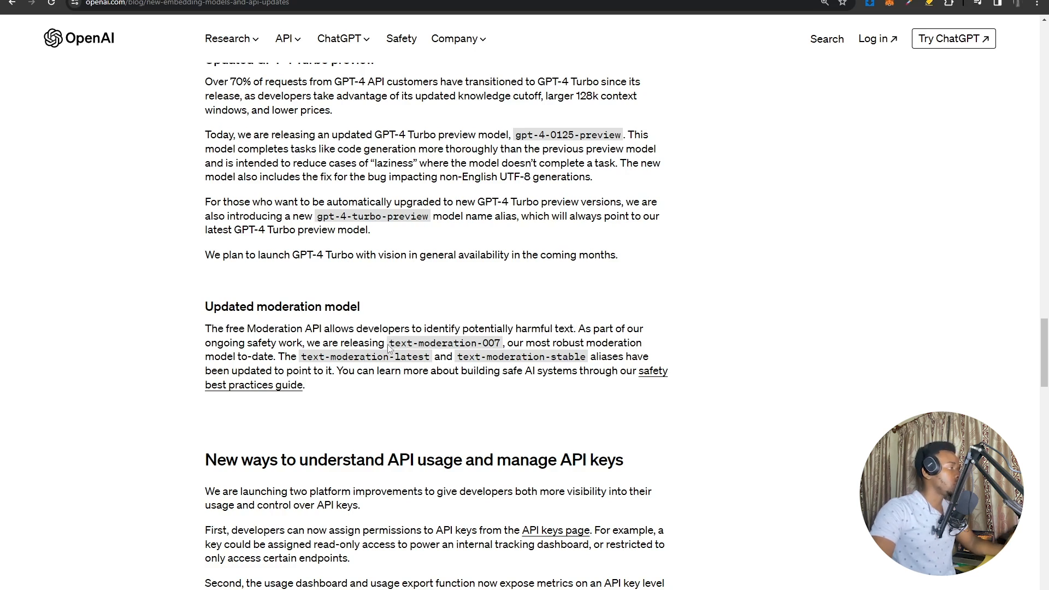
double_click(444, 343)
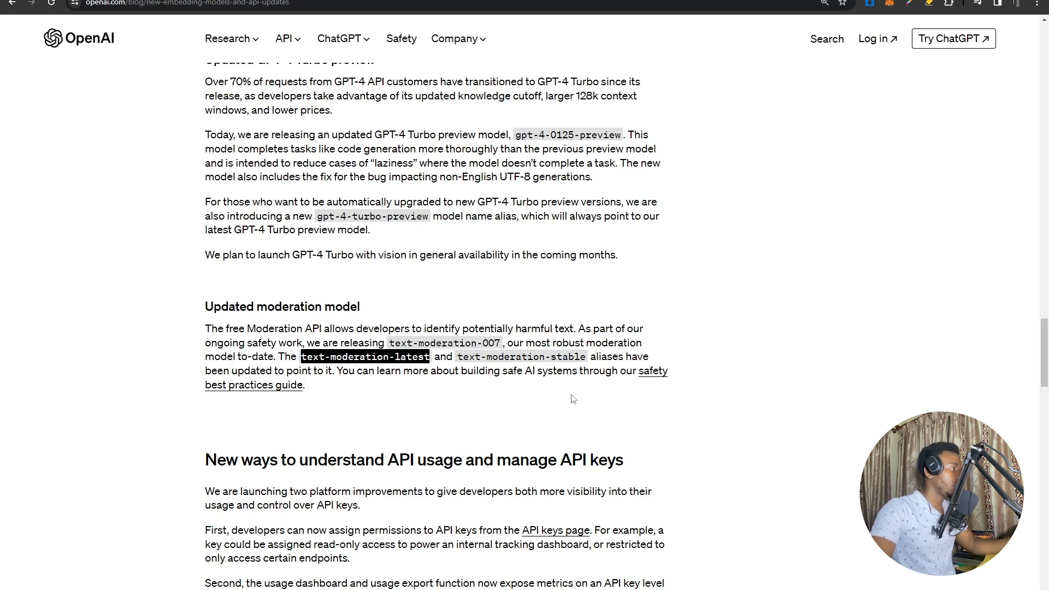
mouse_move(366, 386)
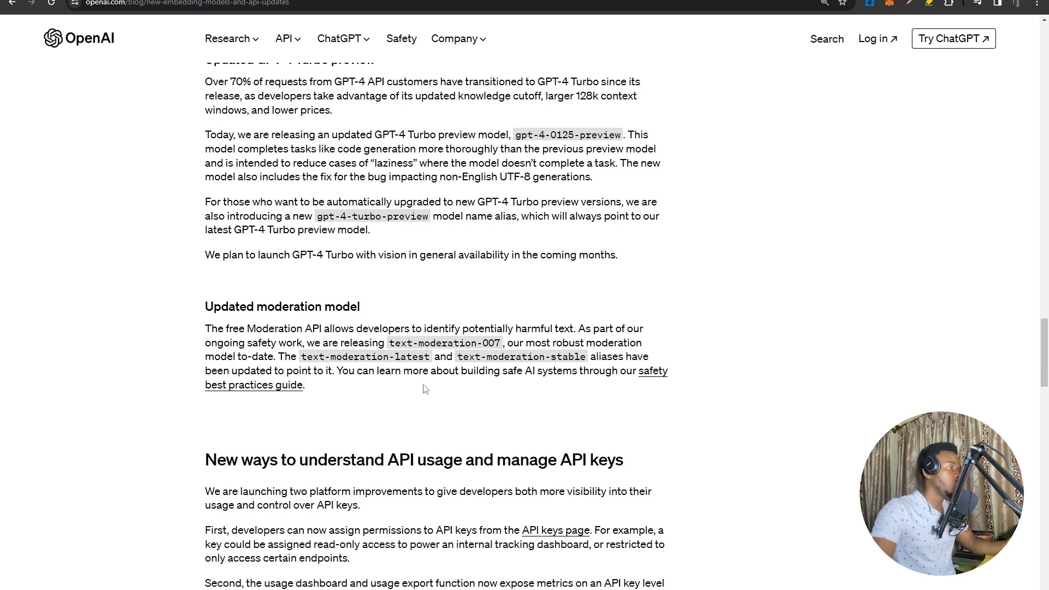
mouse_move(369, 411)
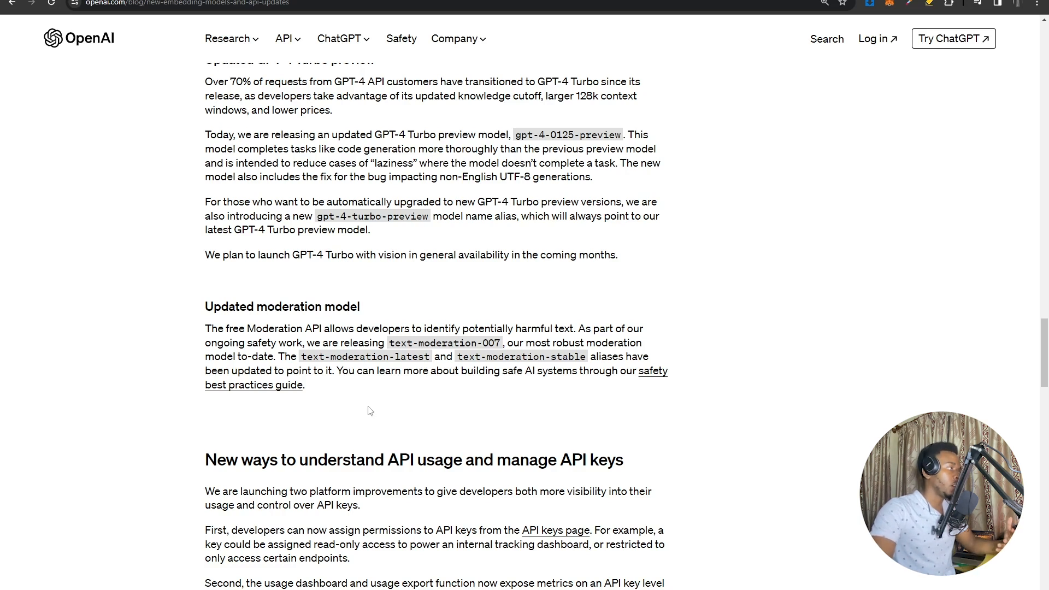
mouse_move(370, 411)
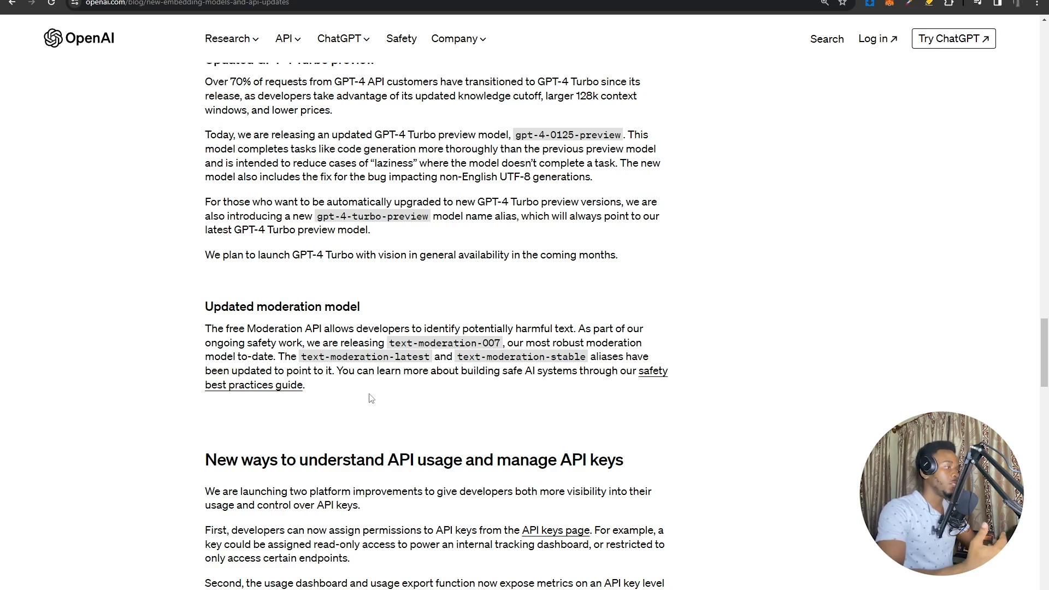
mouse_move(405, 443)
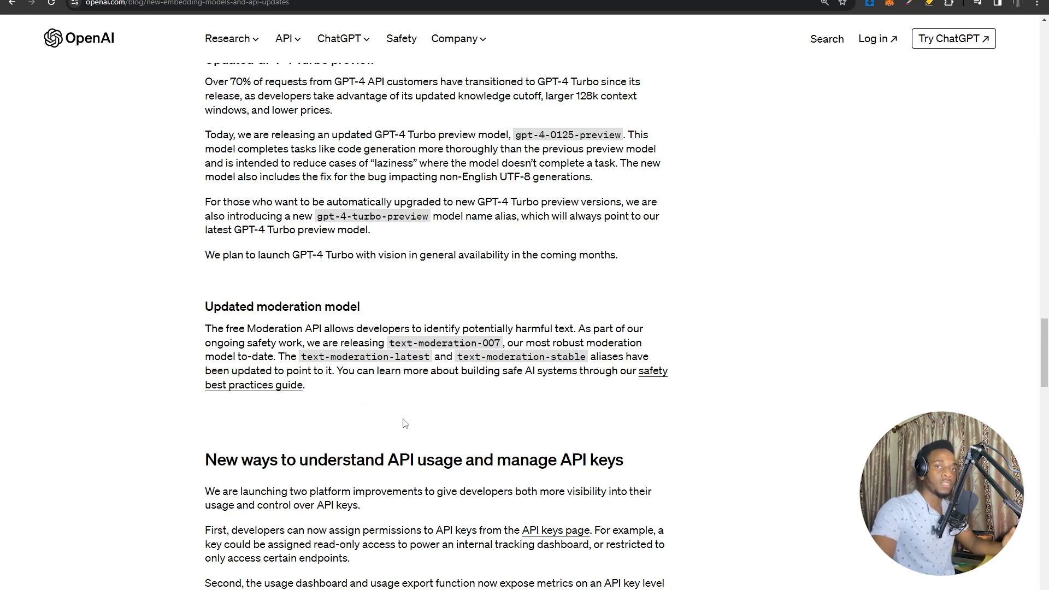
scroll(up, 3)
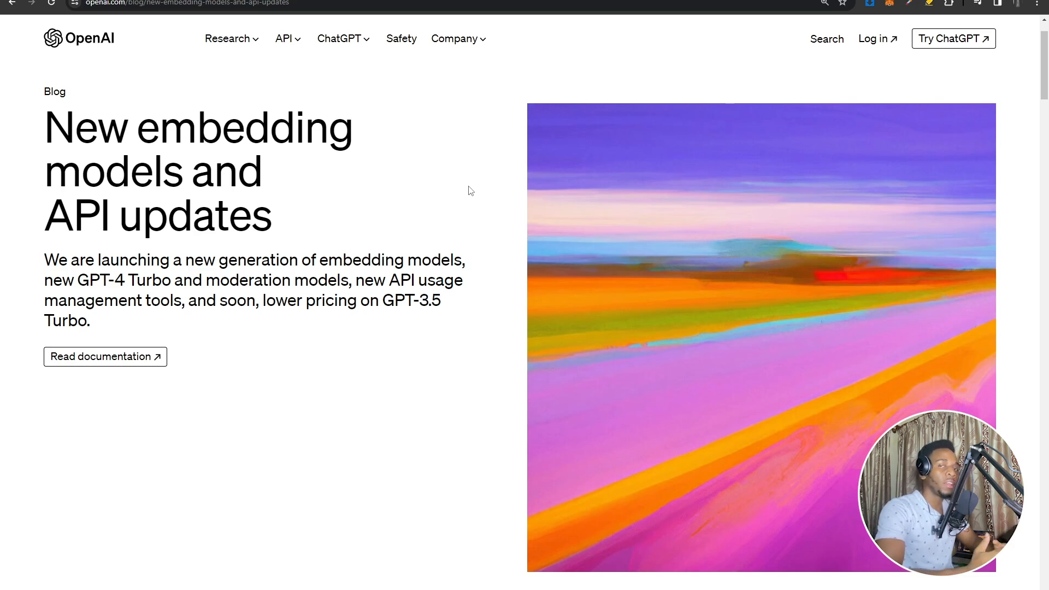
mouse_move(473, 225)
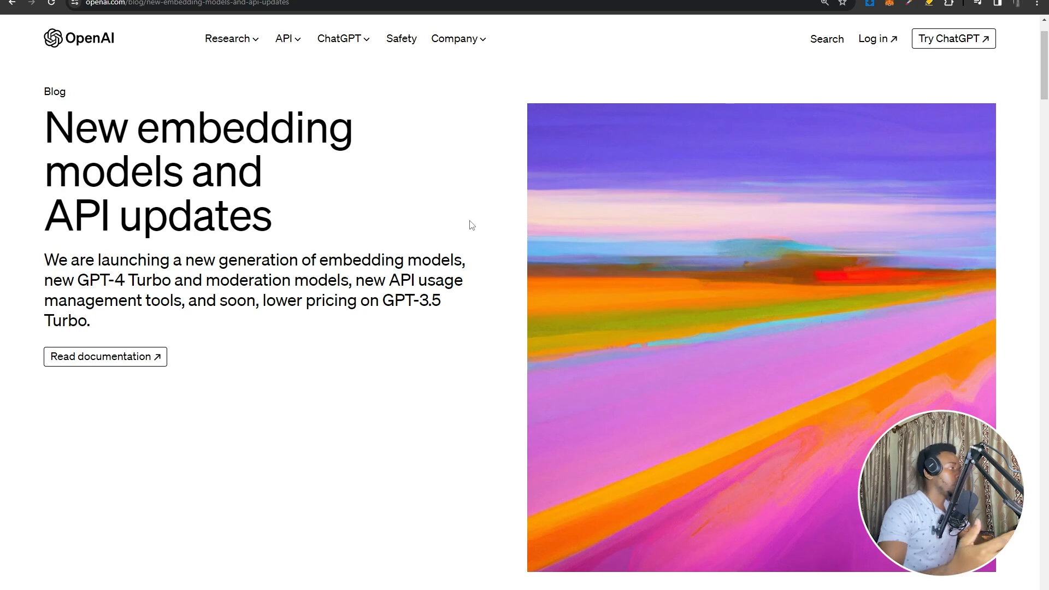
mouse_move(445, 230)
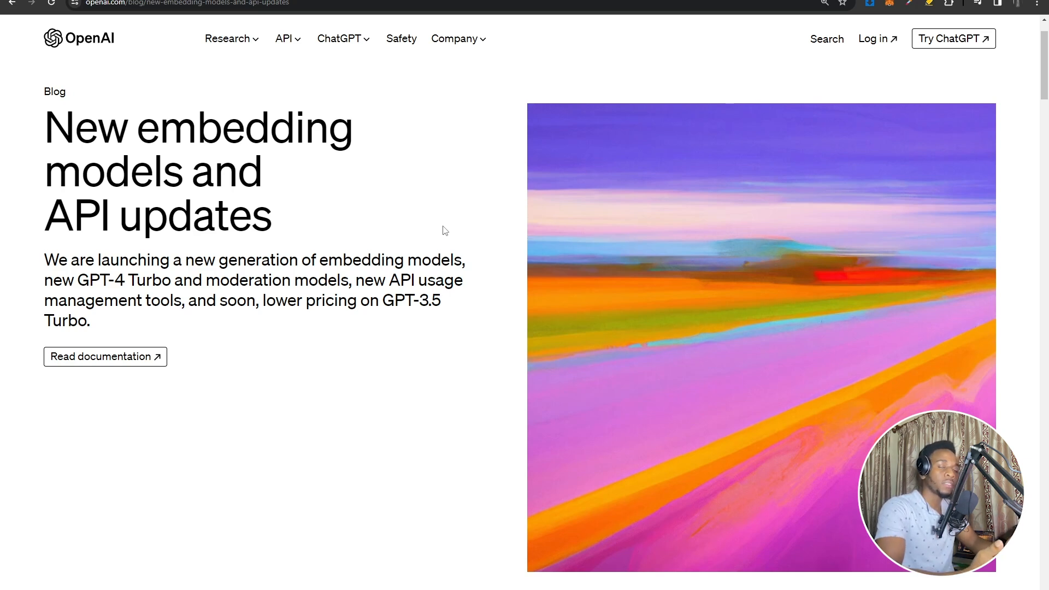
mouse_move(358, 398)
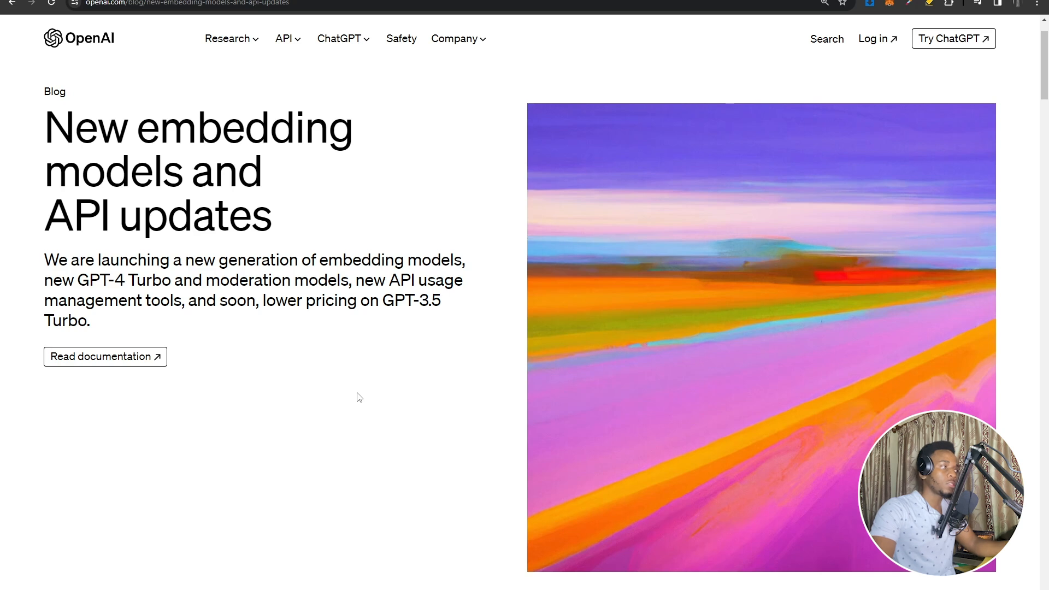
mouse_move(234, 338)
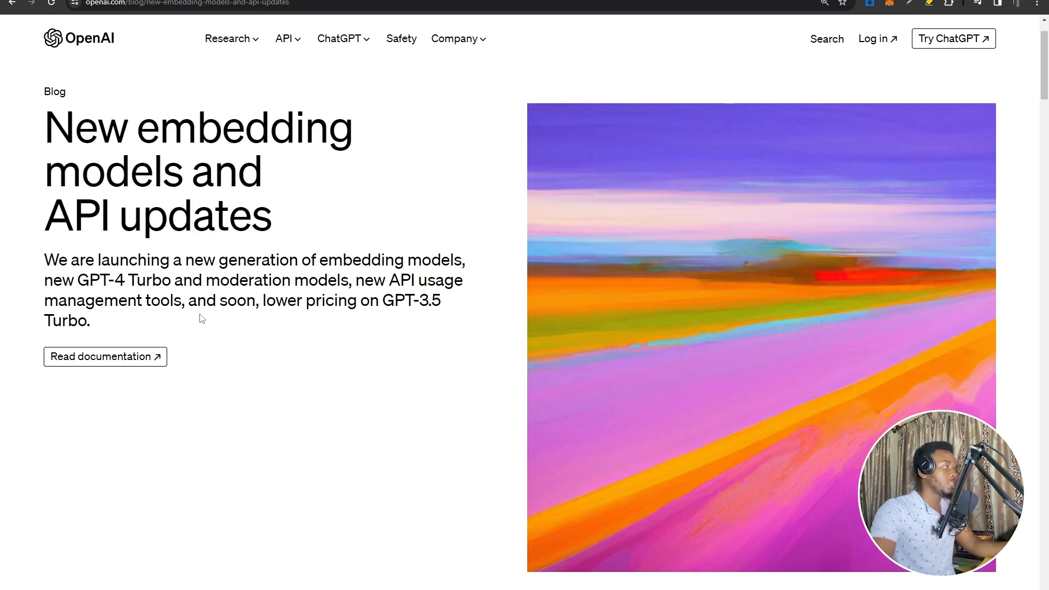
mouse_move(201, 390)
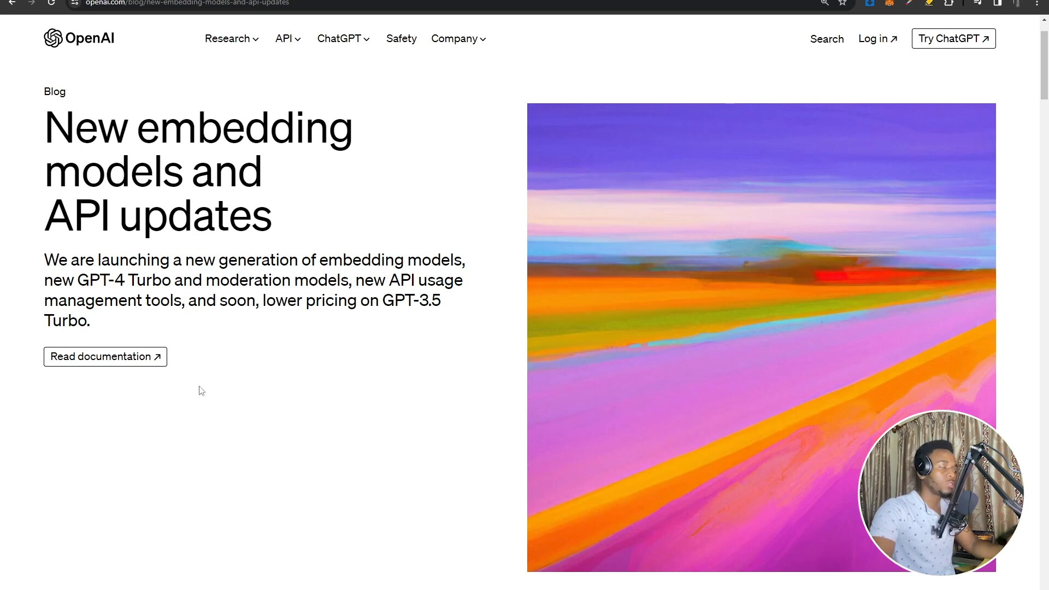